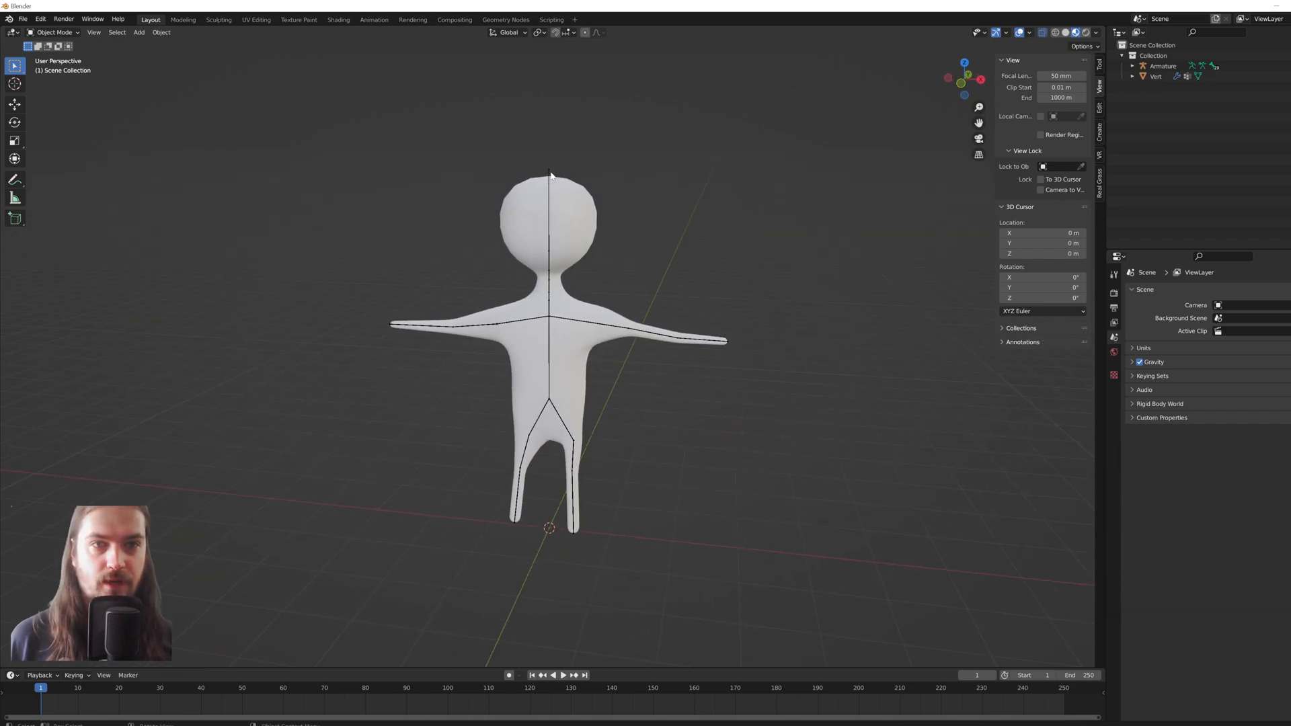
Test-rotate an arm bone in Pose Mode, then return to Object Mode.
left_click(54, 32)
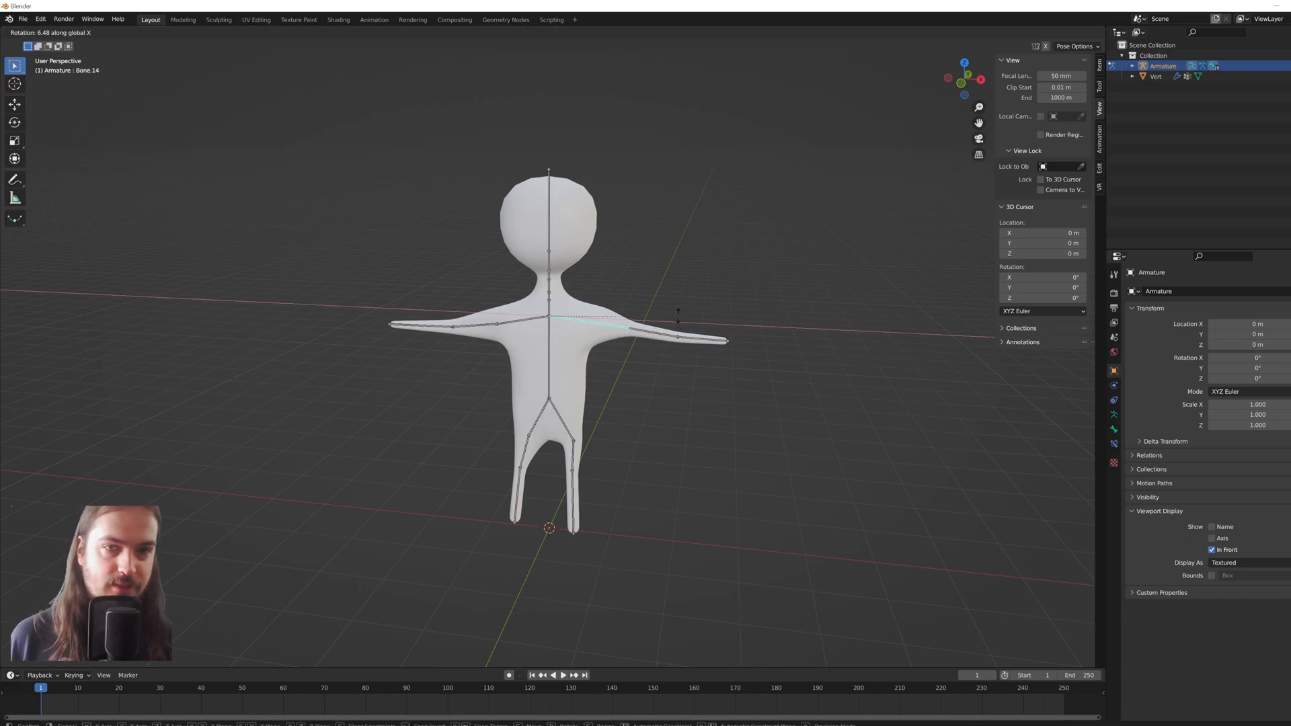
mouse_move(675, 345)
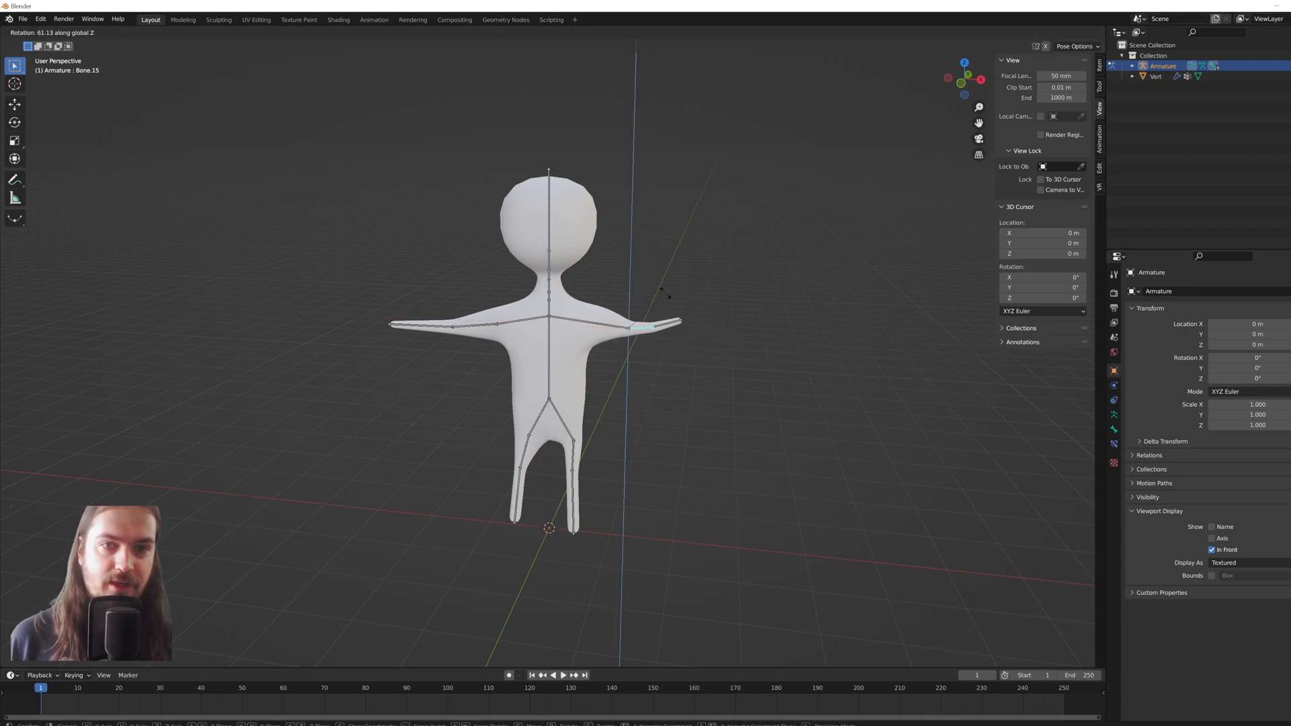
left_click(51, 32)
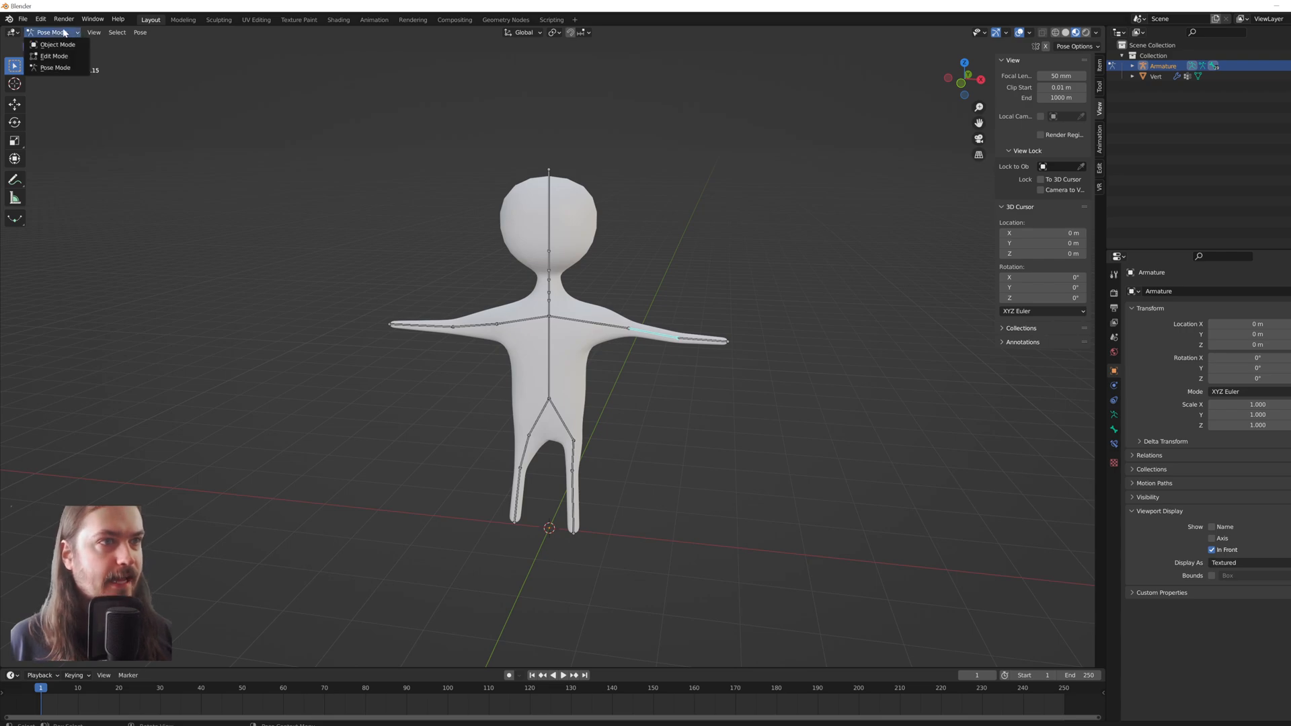
left_click(56, 43)
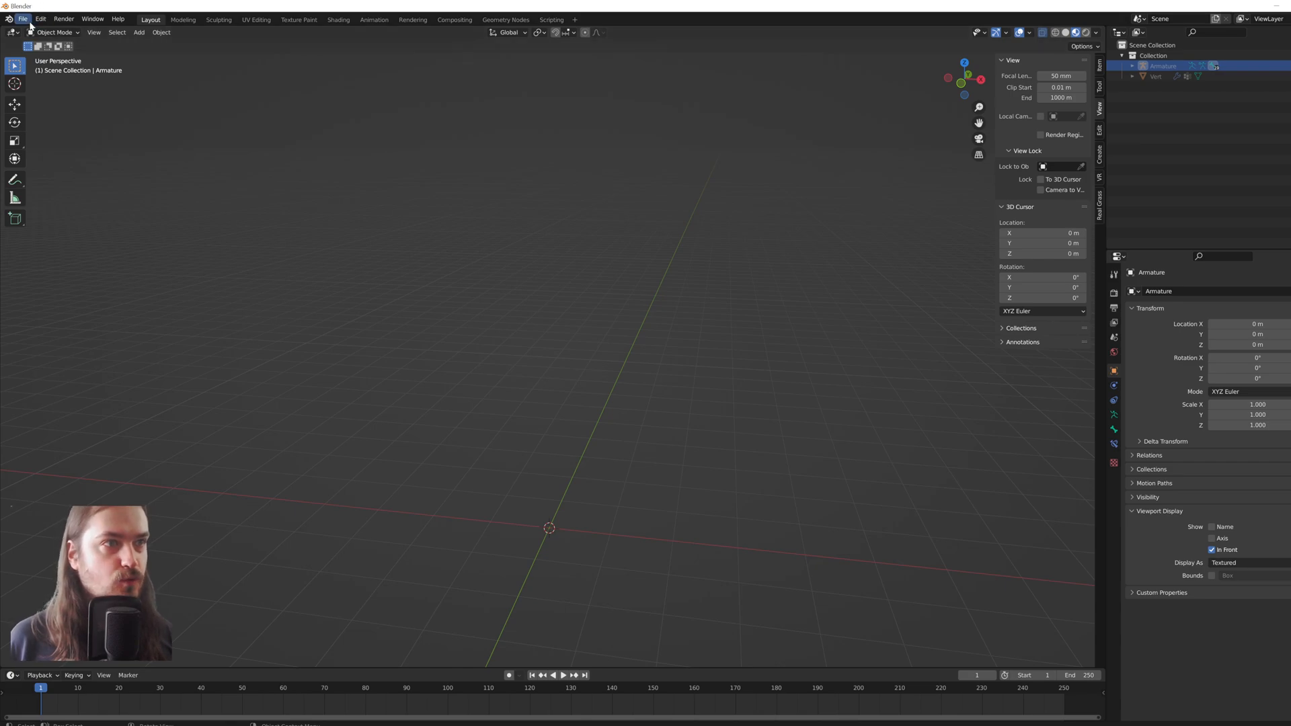
Enable the Add Mesh: Extra Objects add-on via Preferences, searching 'extra'.
left_click(39, 17)
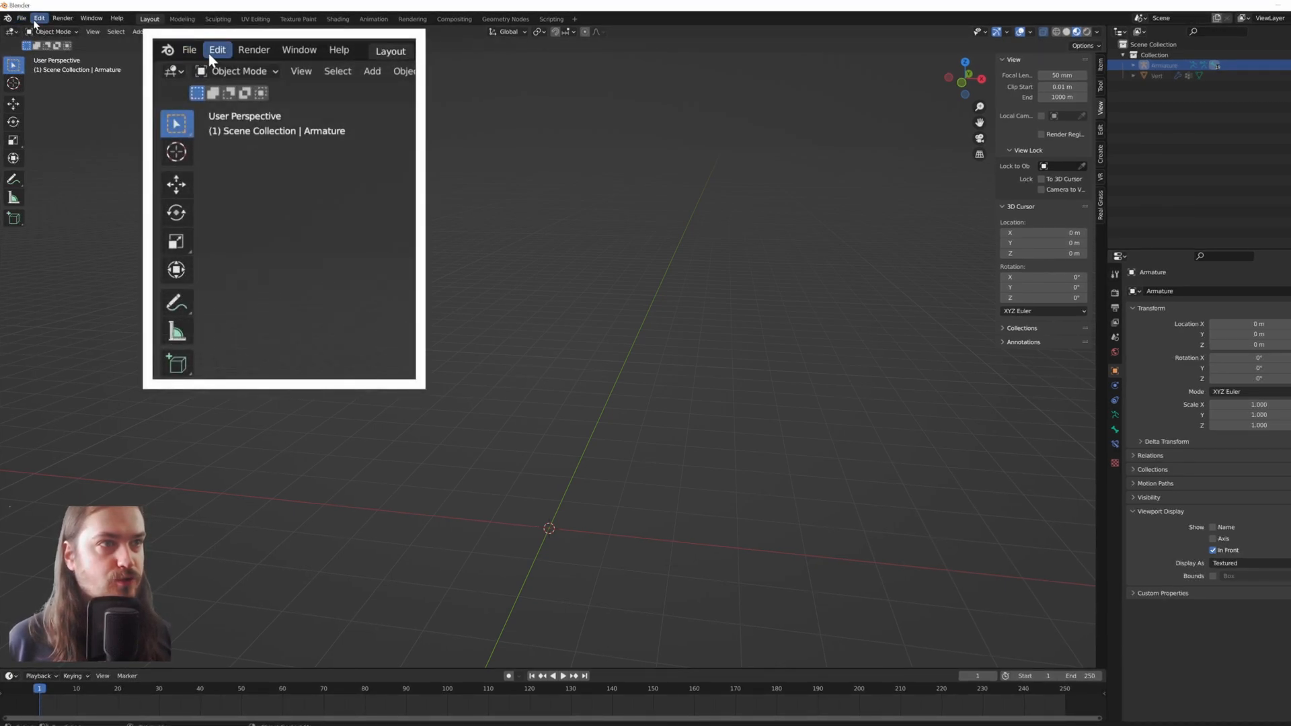
left_click(216, 50)
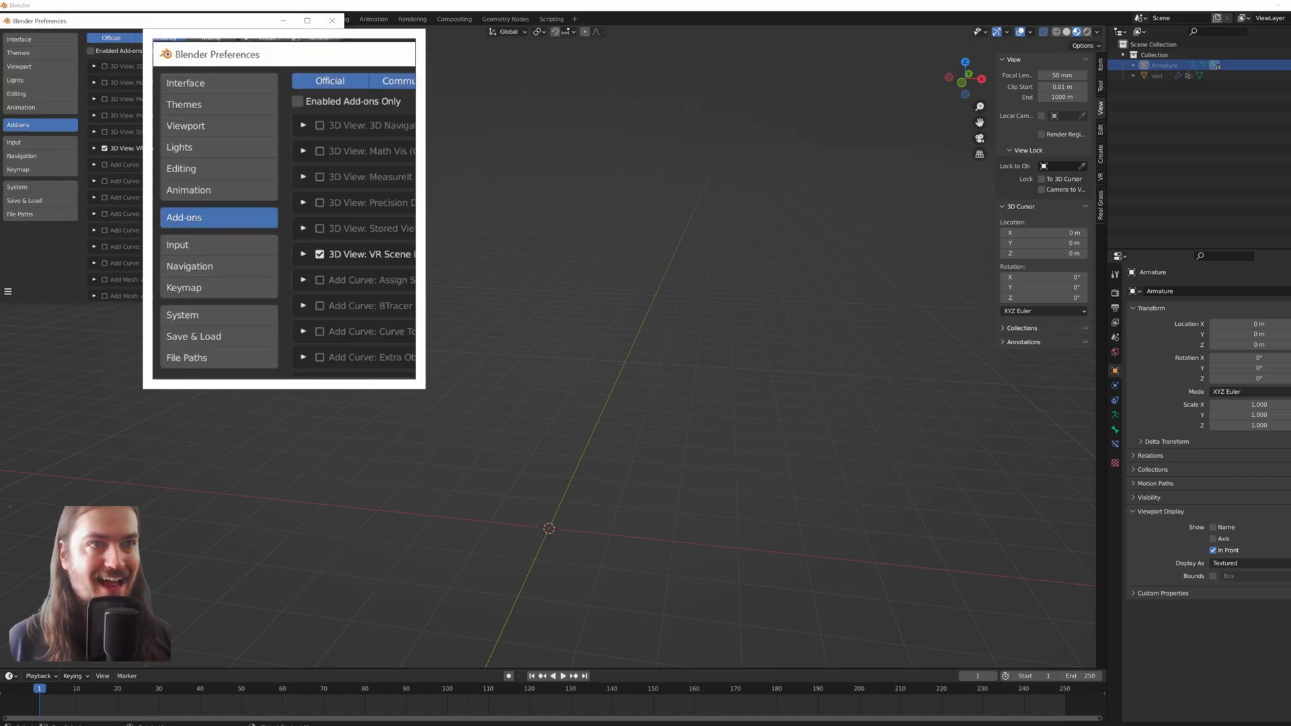
type("extra")
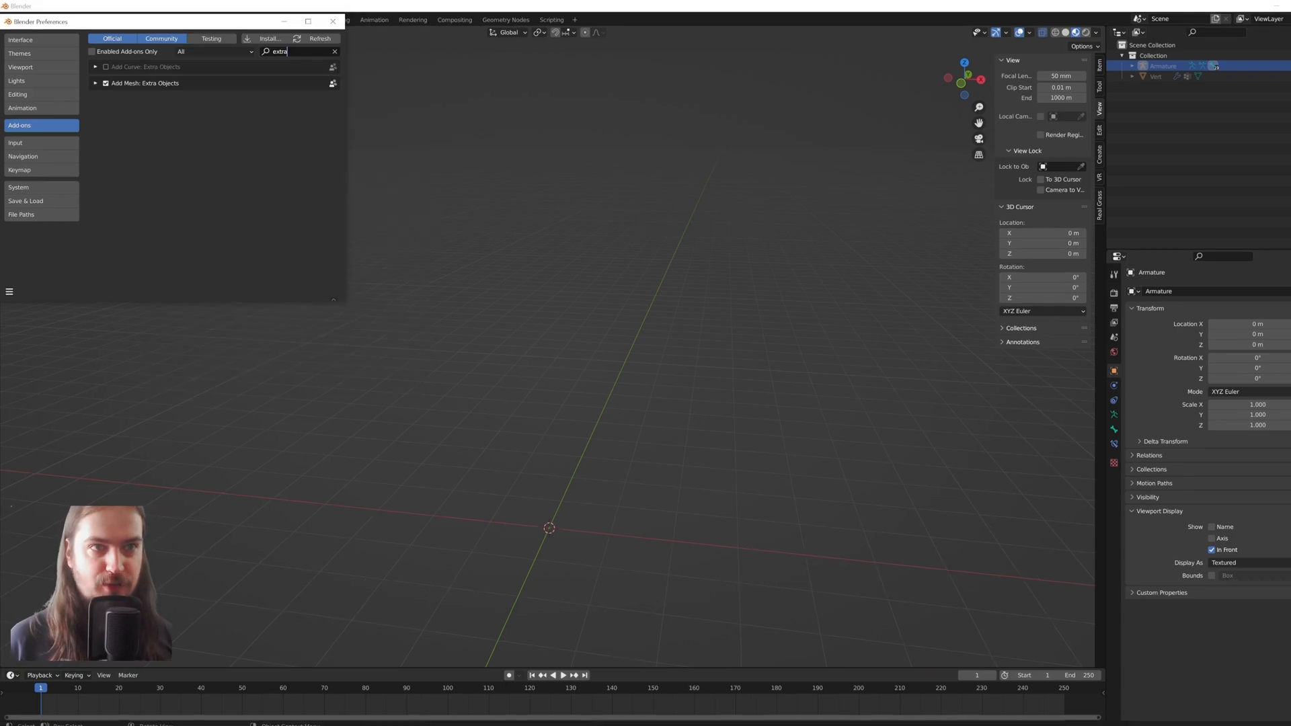
left_click(333, 21)
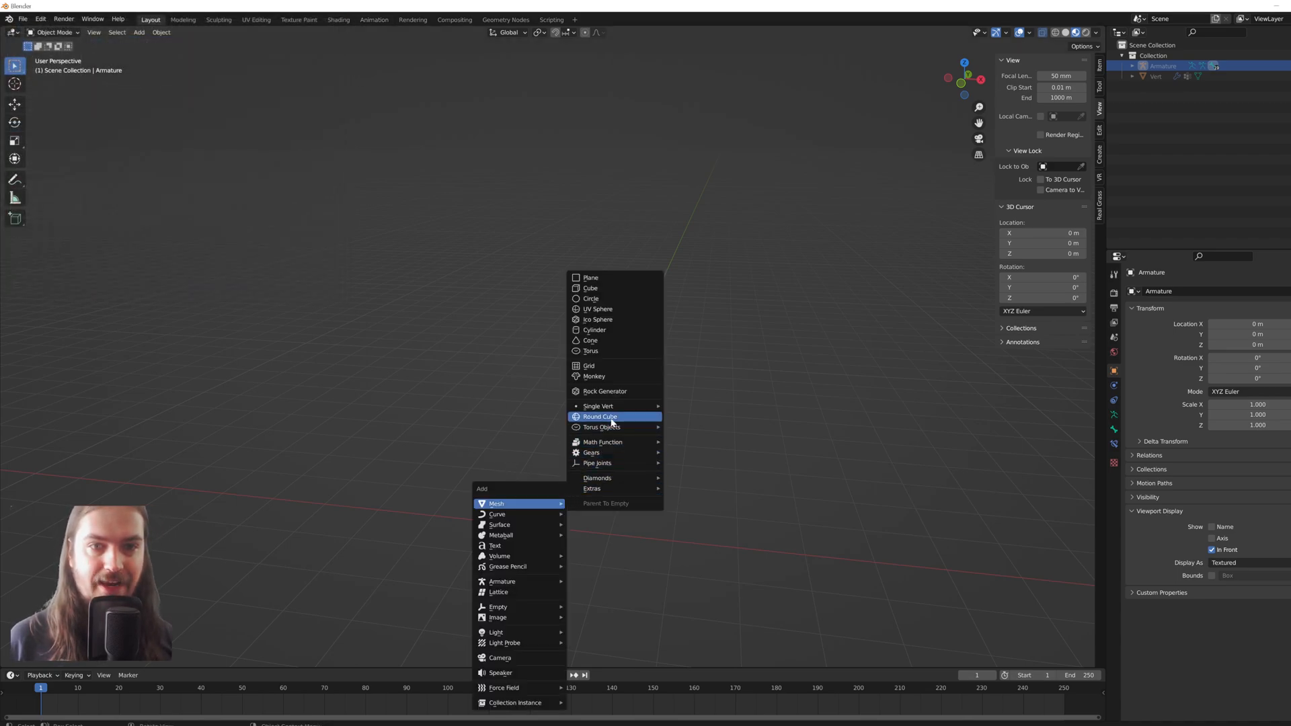
mouse_move(598, 406)
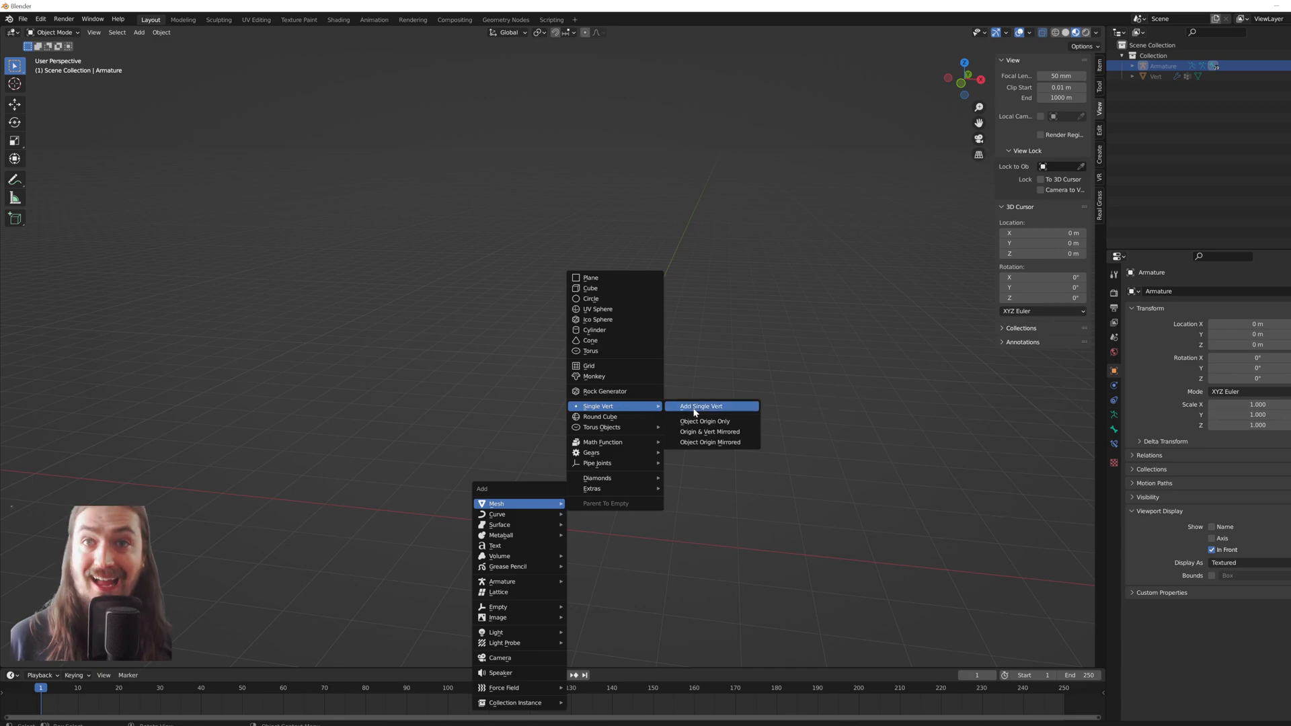
Add a Single Vert mesh object at the scene origin.
left_click(701, 406)
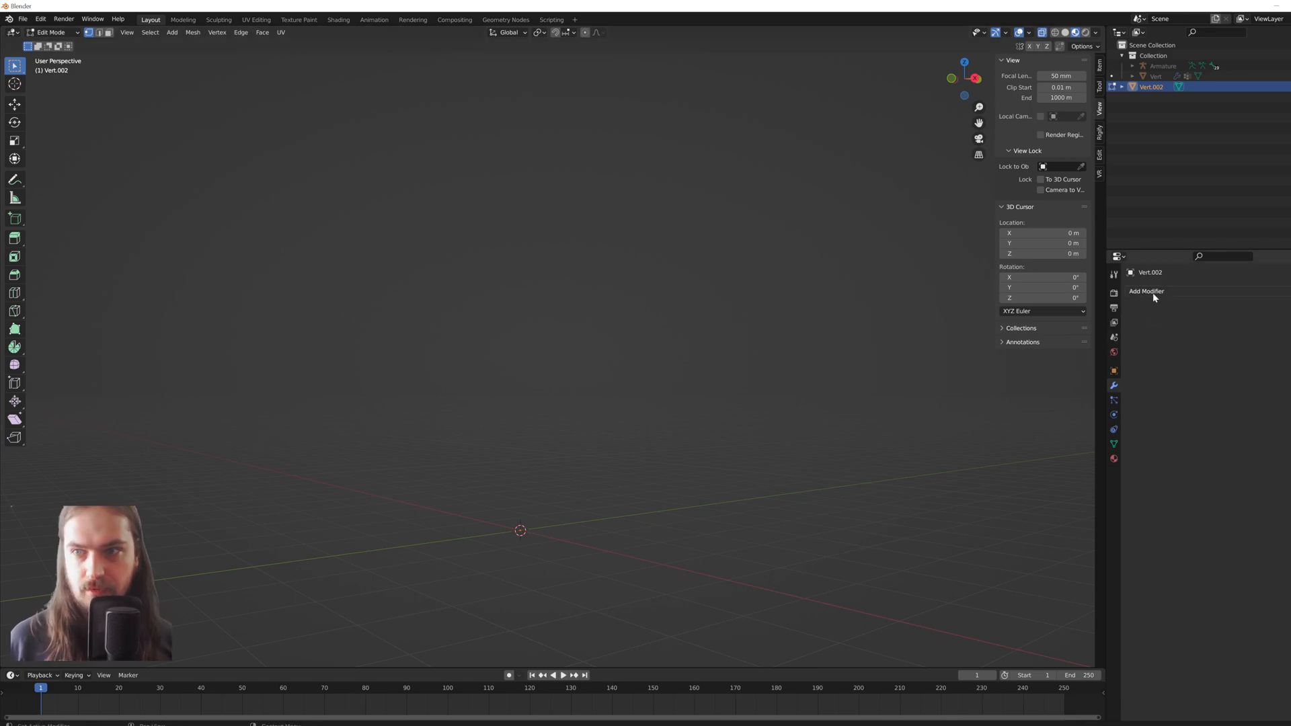
Give Vert.002 Mirror, Skin and Subdivision Surface modifiers.
left_click(1146, 291)
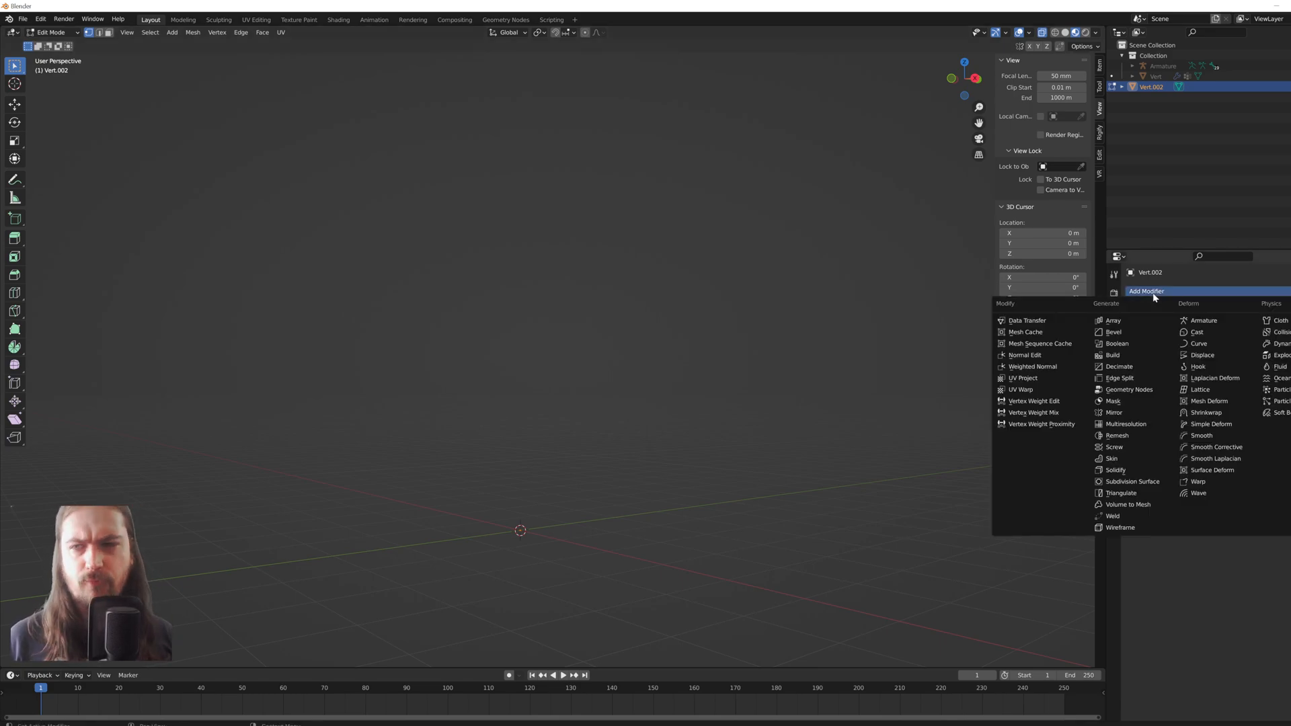
mouse_move(1114, 401)
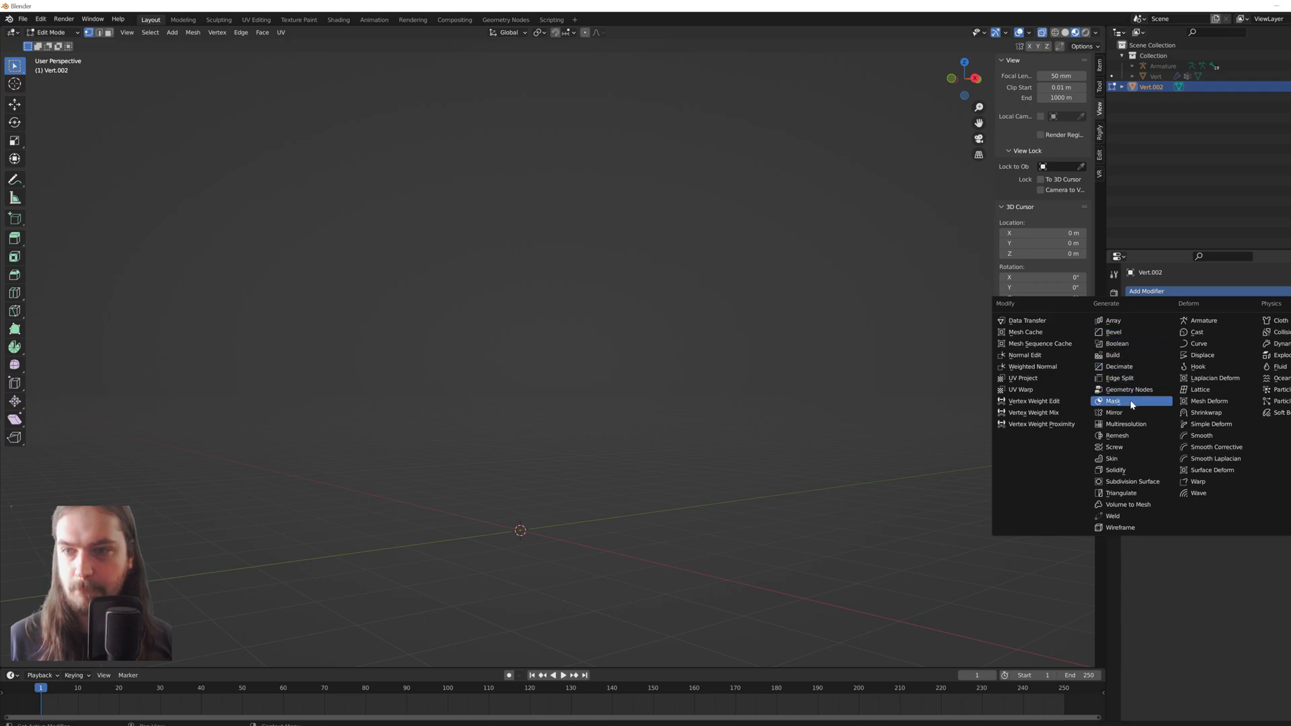
left_click(1113, 413)
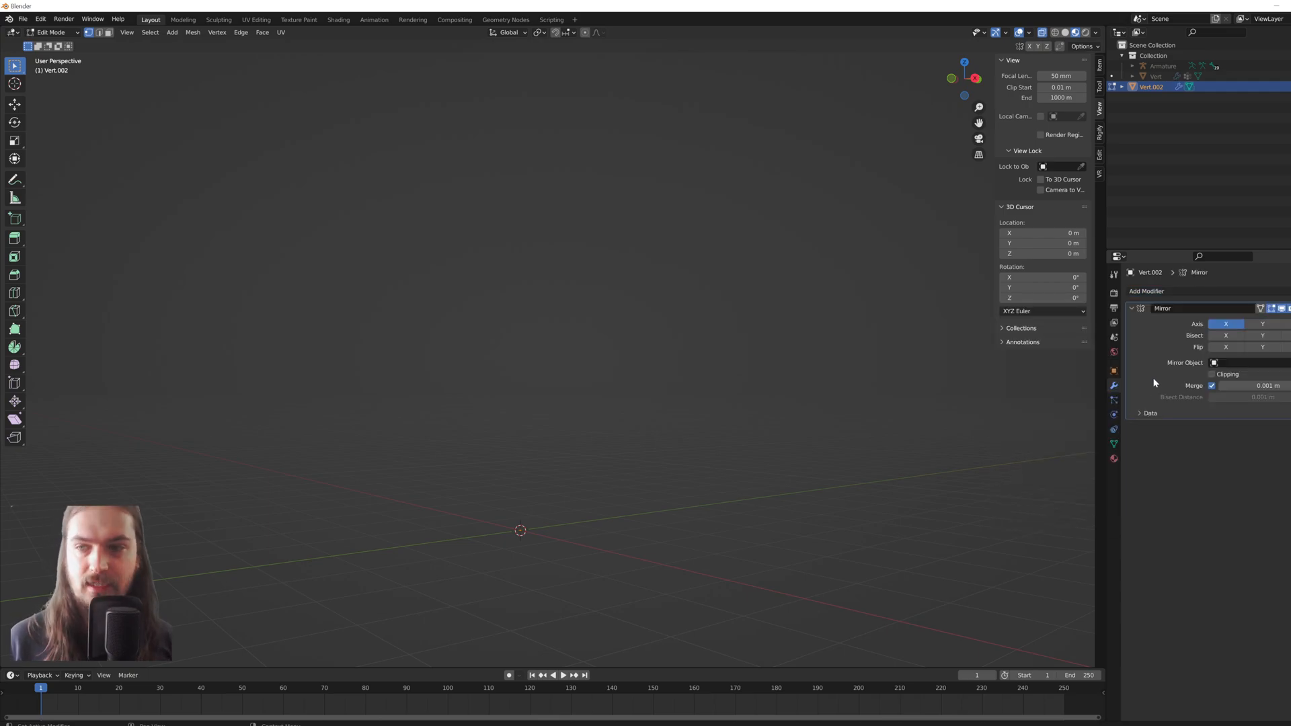
left_click(1146, 291)
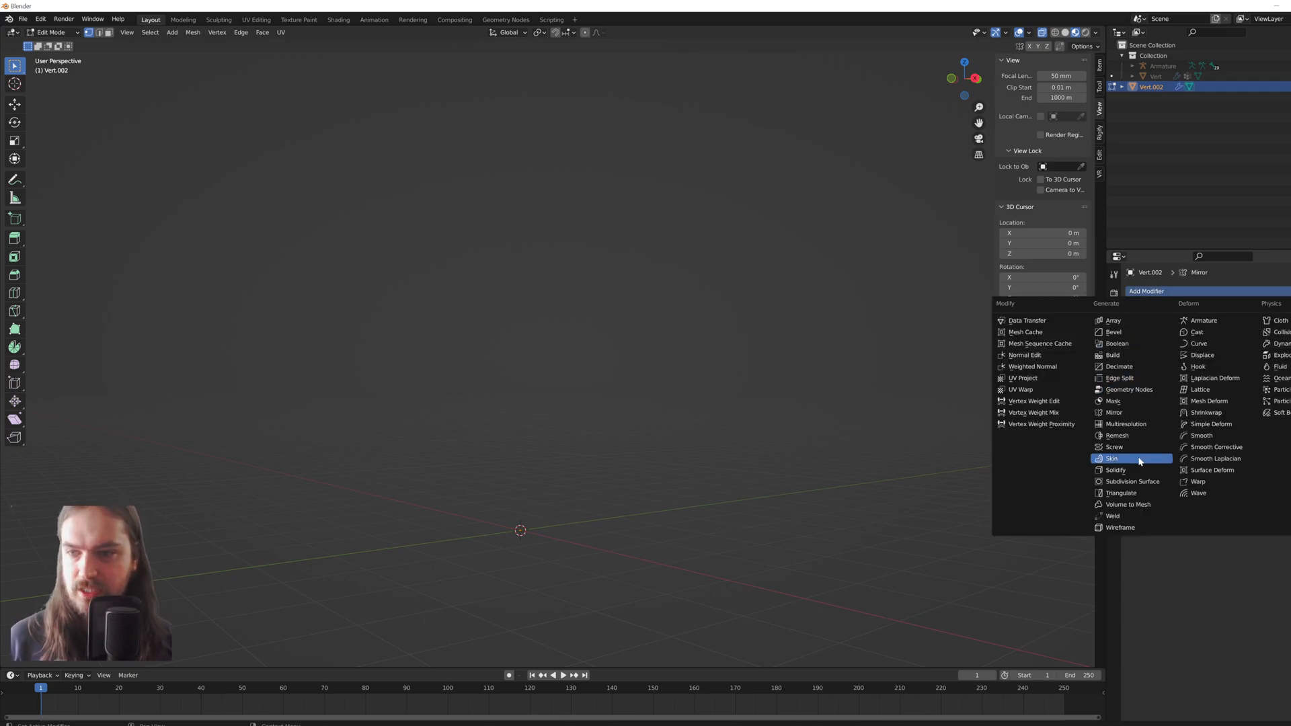
mouse_move(1112, 458)
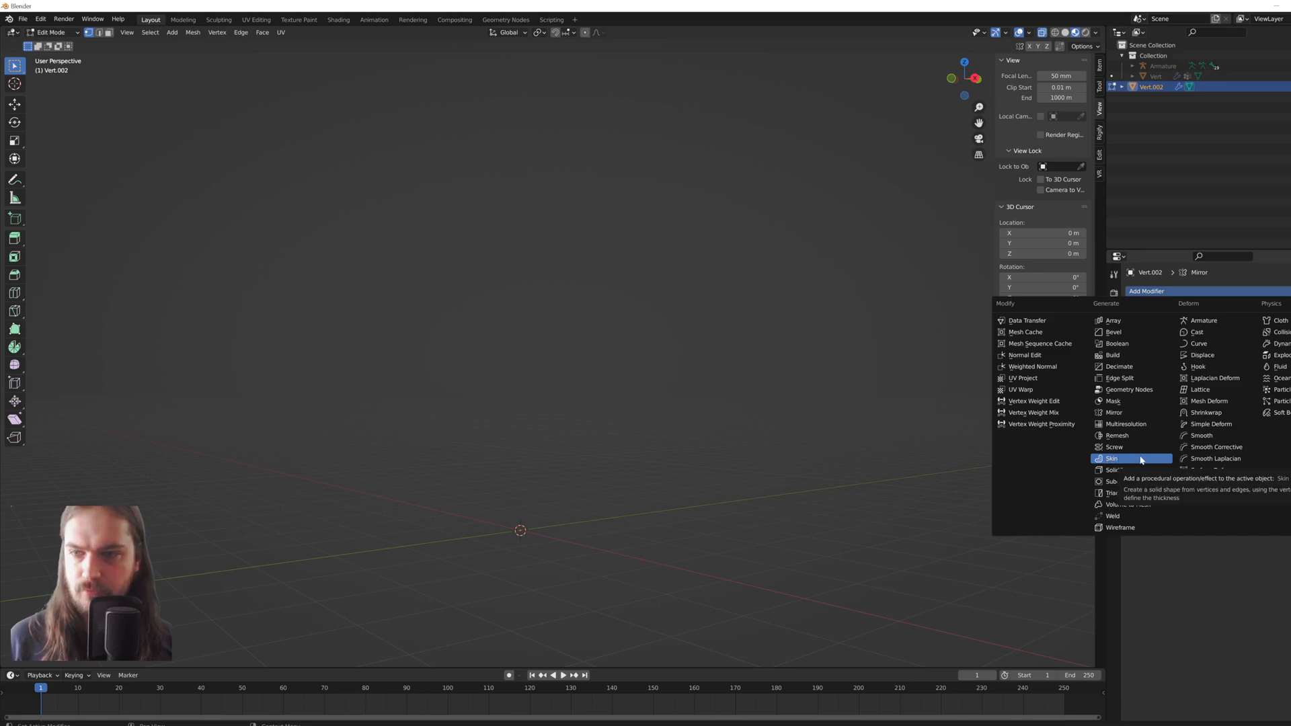
left_click(1113, 459)
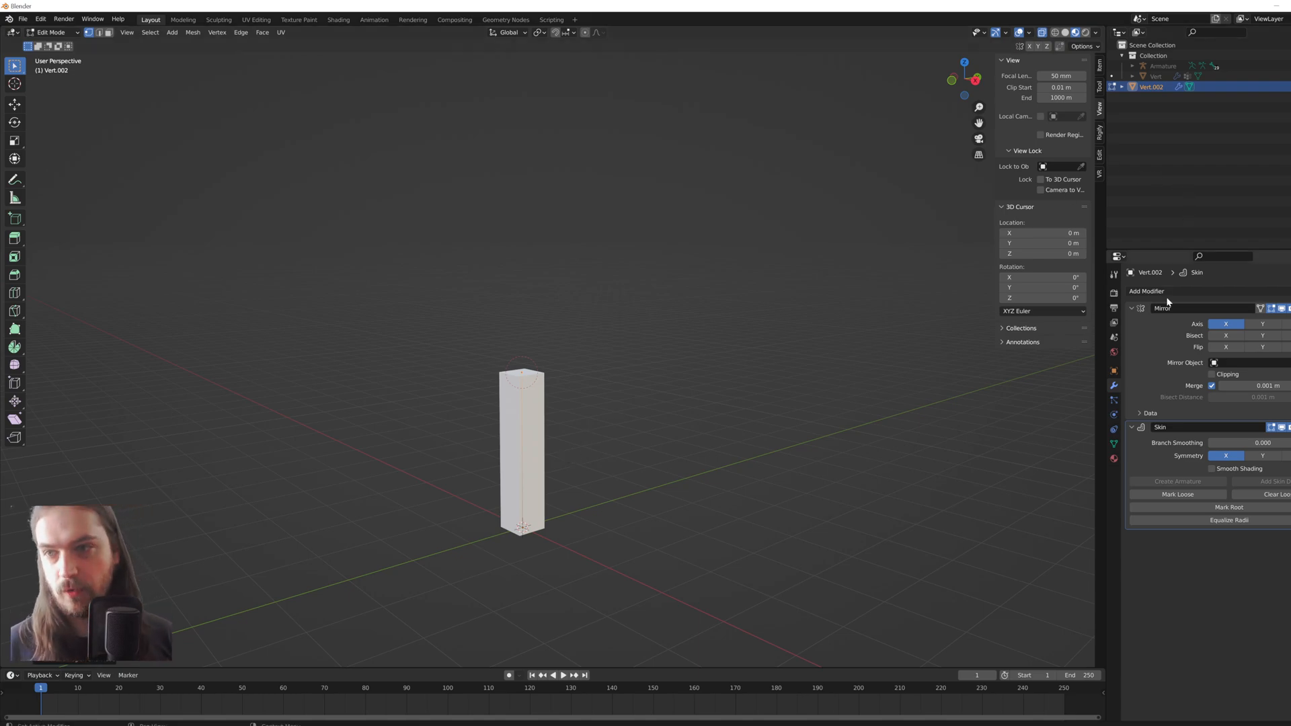
left_click(1145, 290)
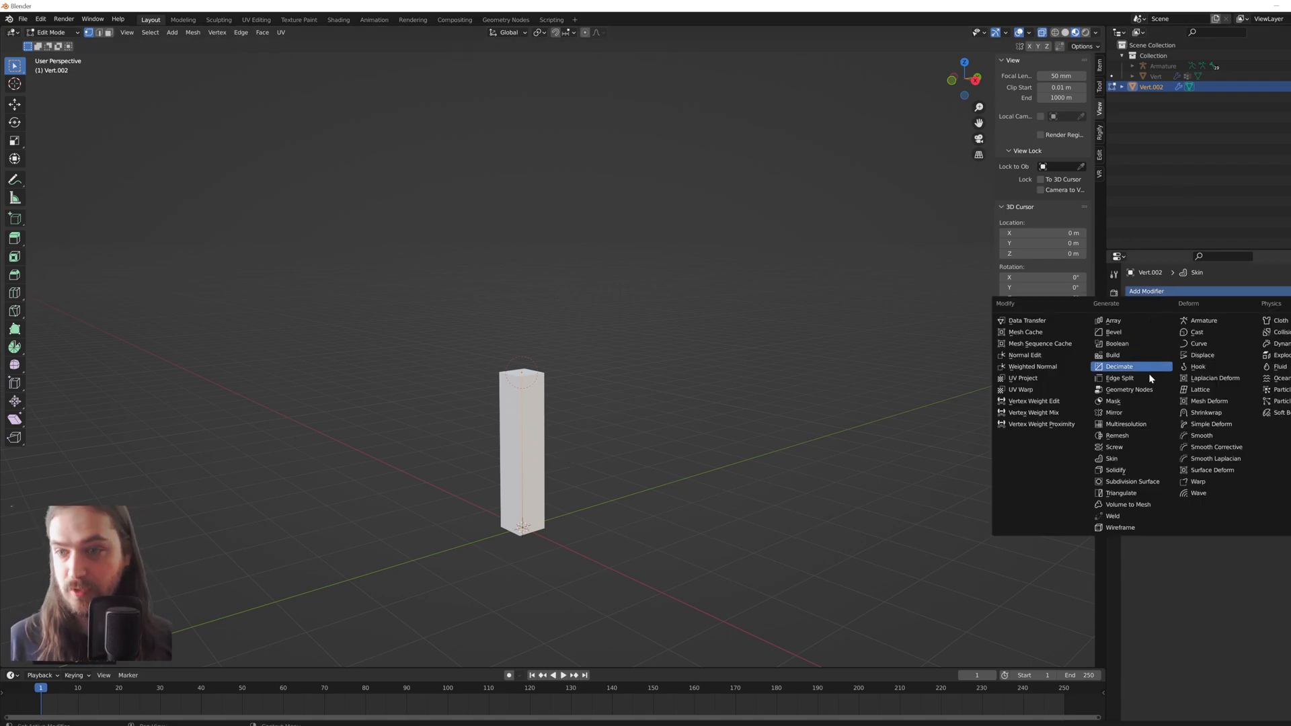
left_click(1131, 481)
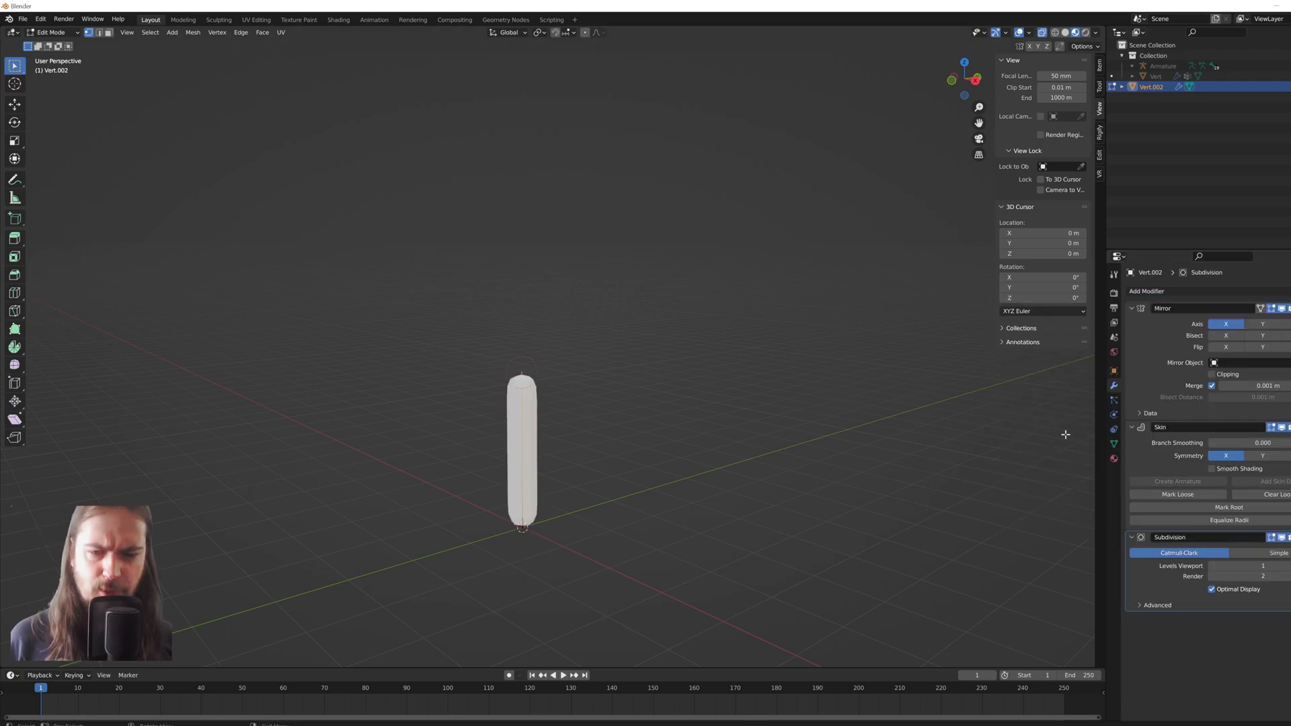
Check the capsule in Object Mode, then return to vertex editing.
left_click(49, 32)
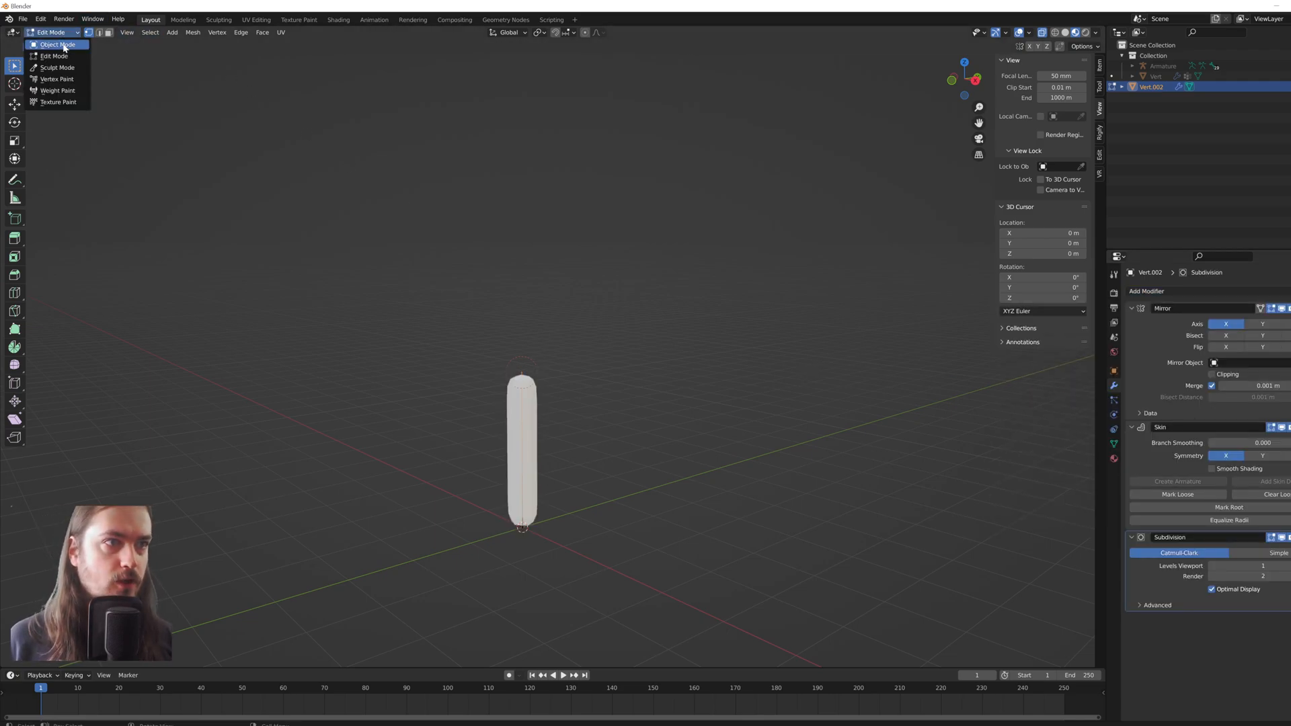
left_click(55, 43)
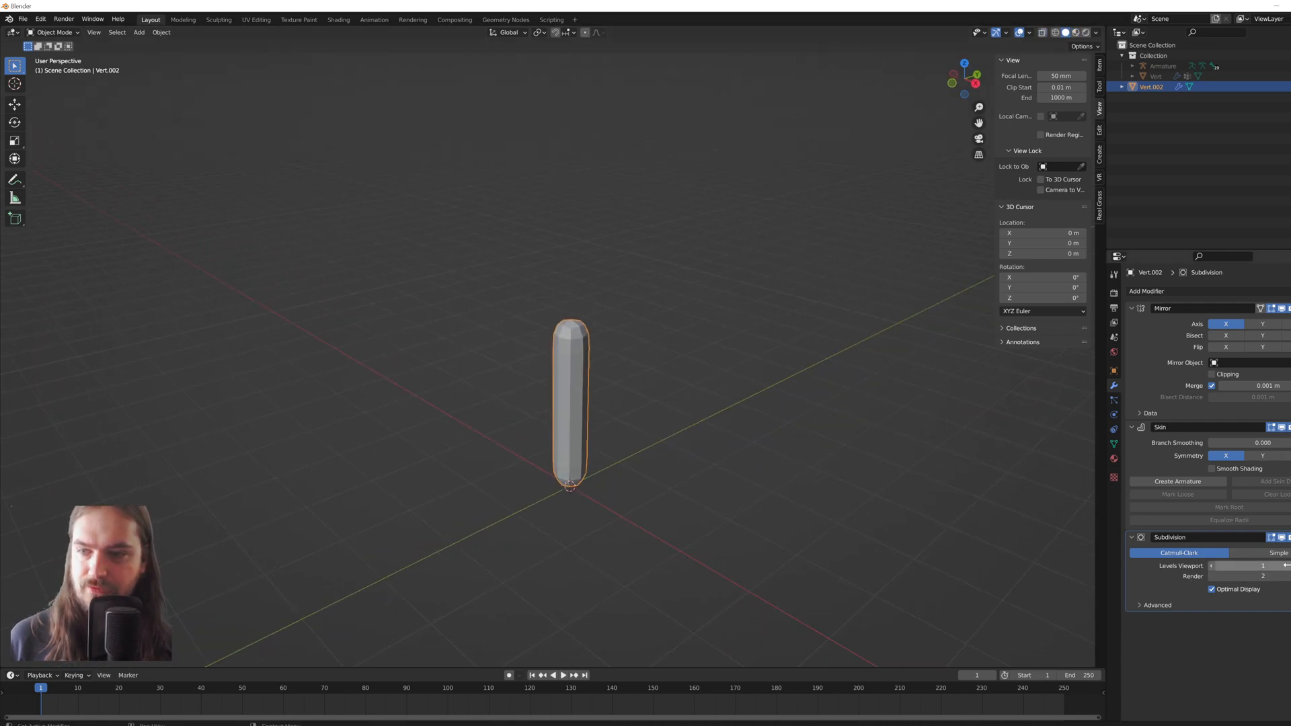
mouse_move(1257, 538)
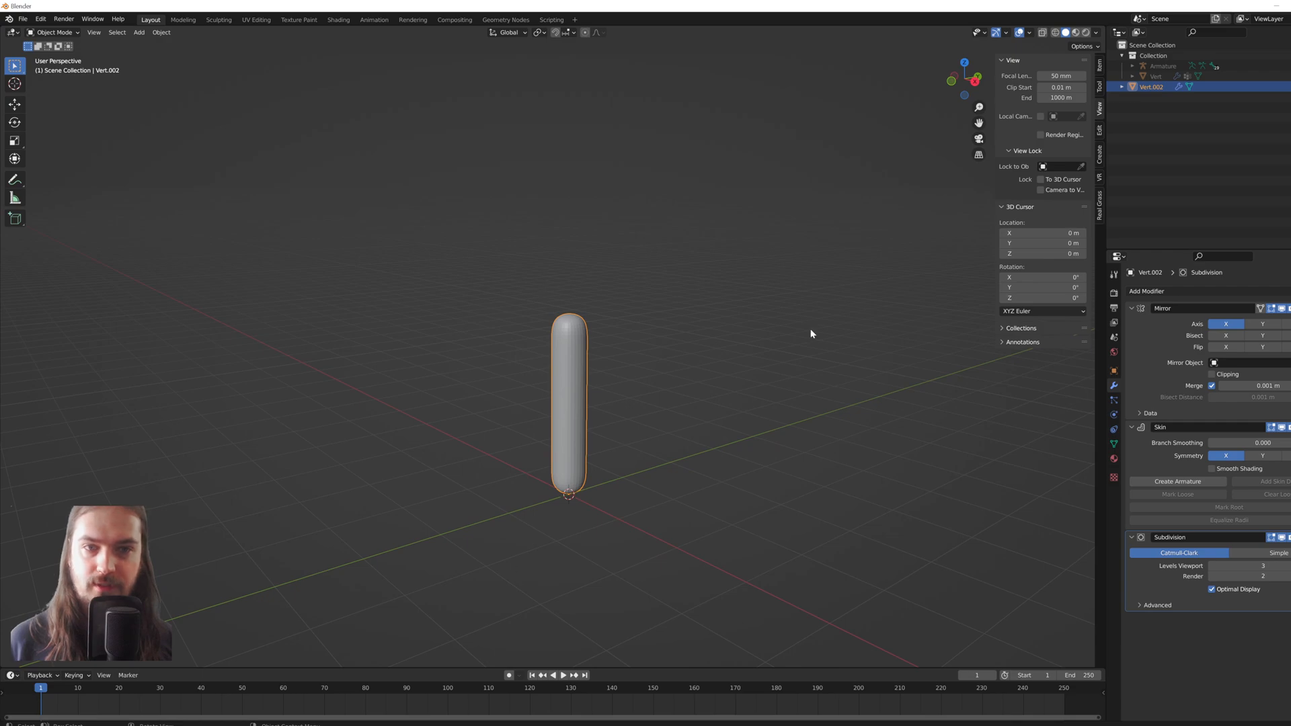
key("Tab")
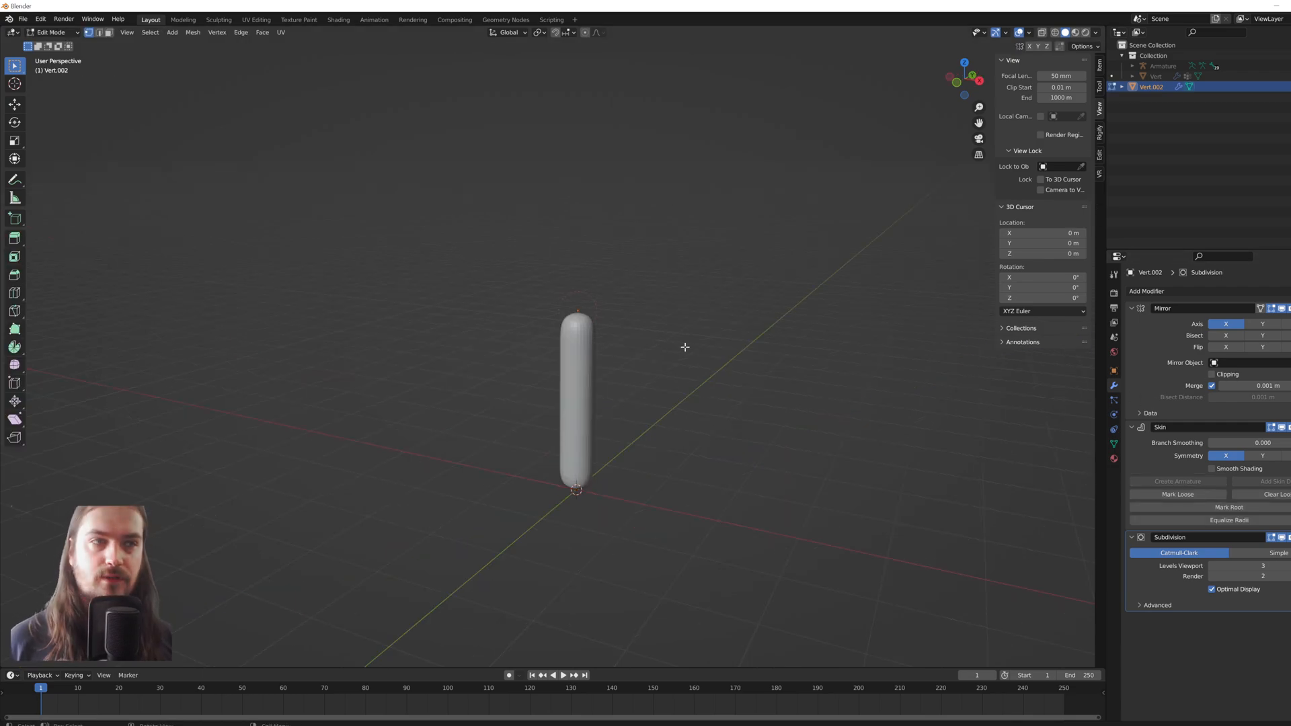
mouse_move(477, 258)
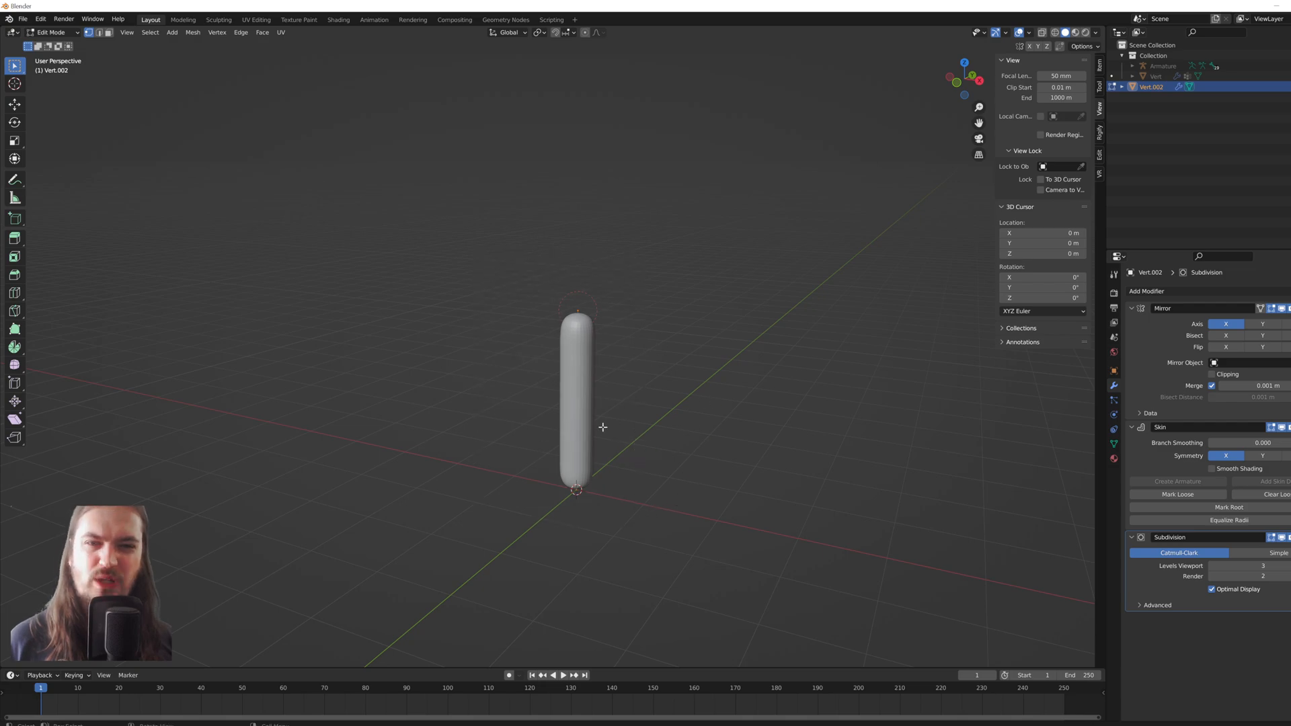
mouse_move(653, 333)
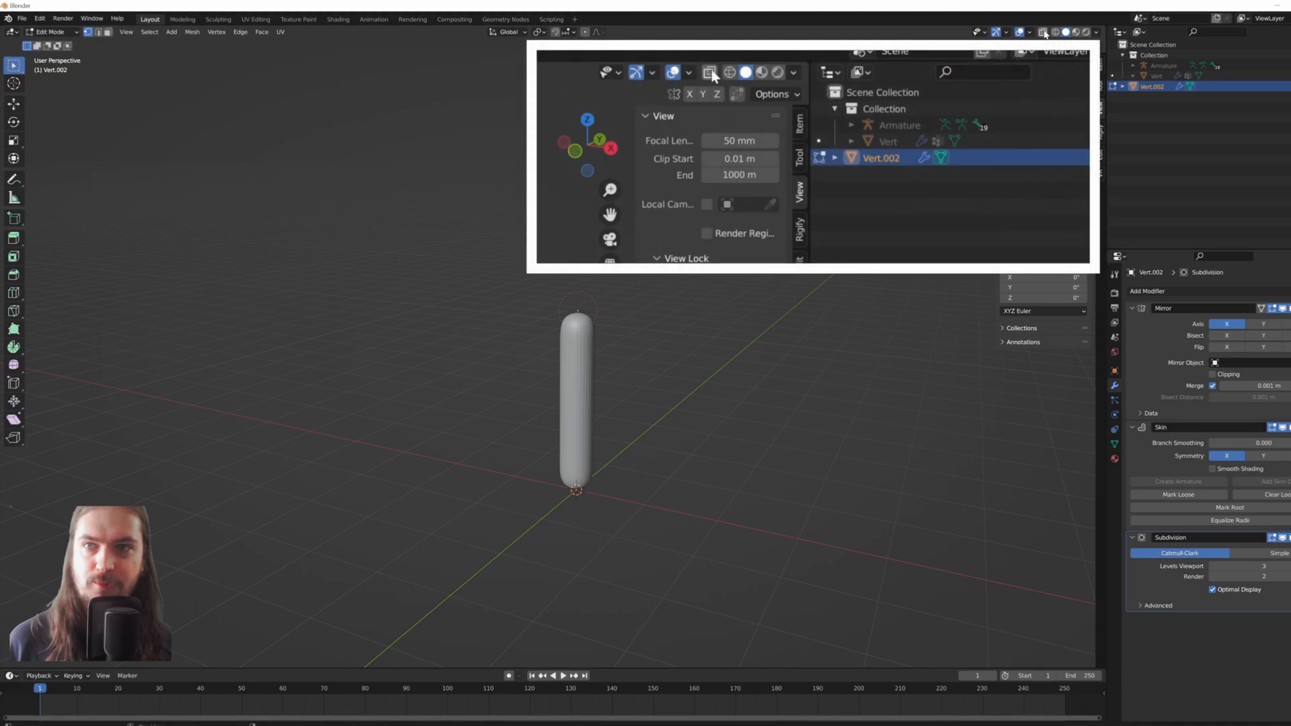
Display the capsule see-through with viewport X-ray.
left_click(709, 72)
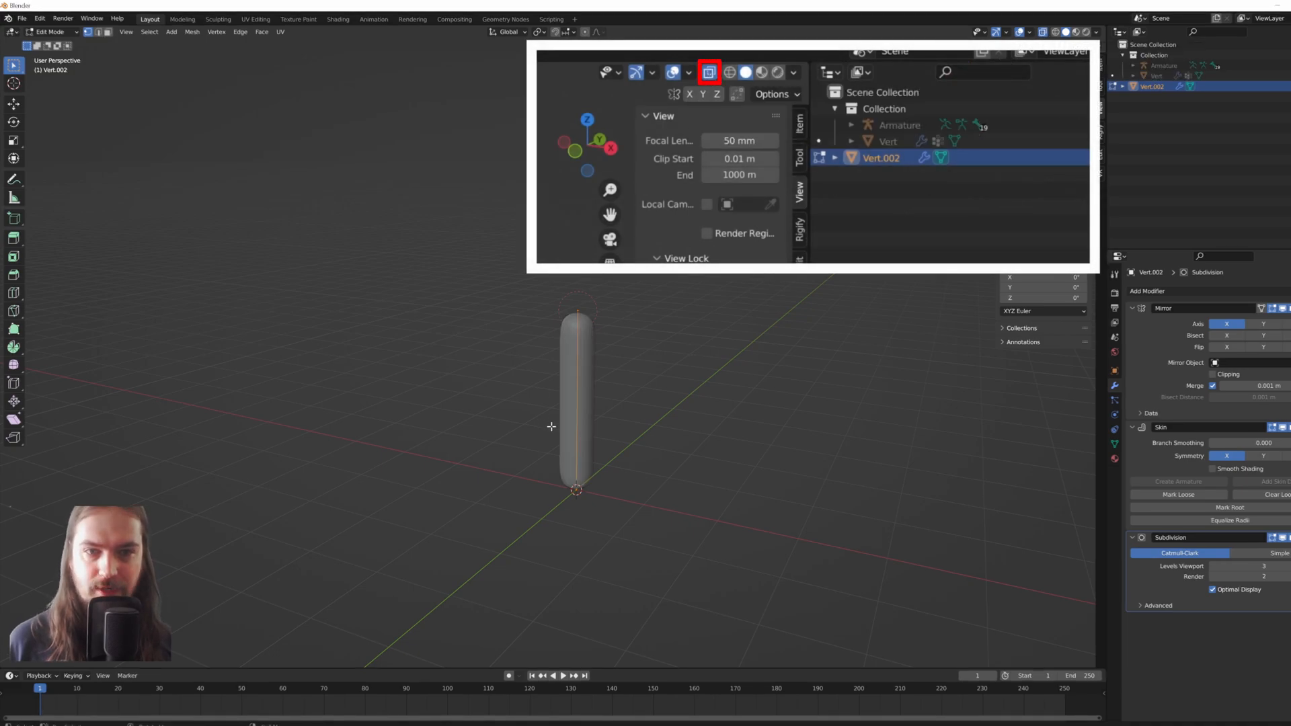
mouse_move(473, 404)
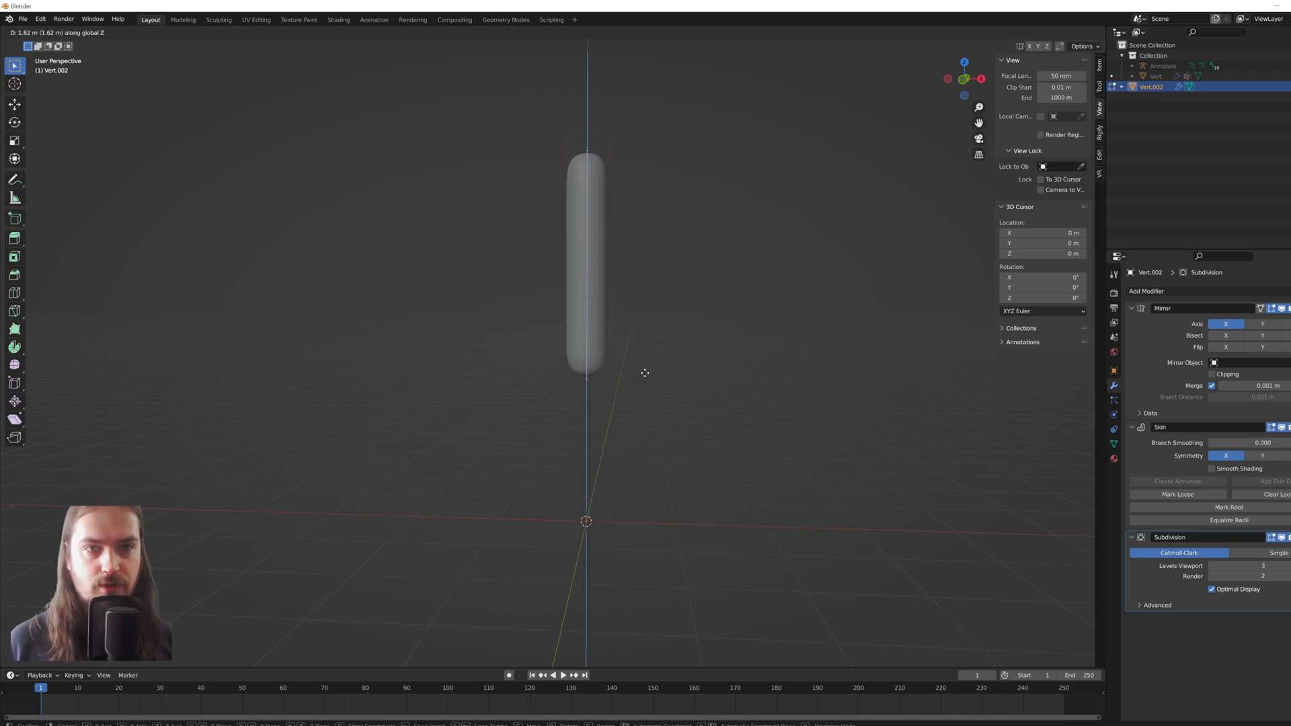
Confirm raising the body upward and extruding a narrow neck on top.
key("Tab")
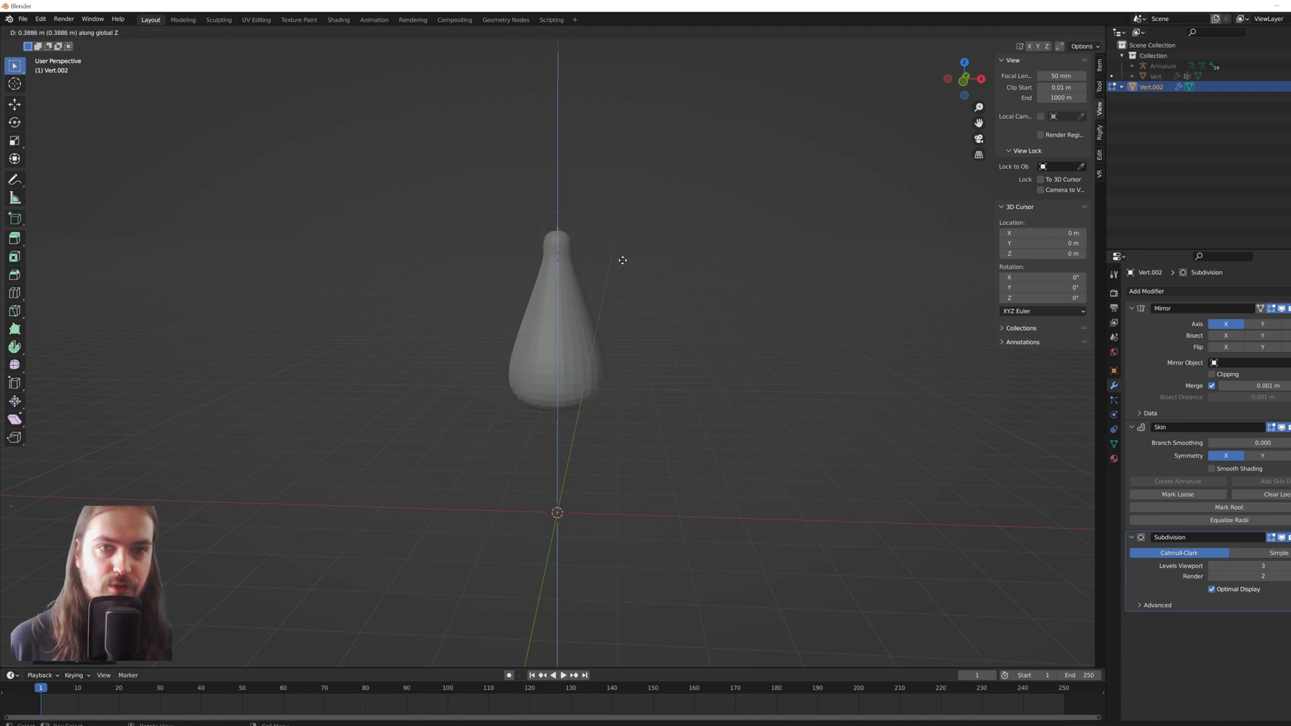
key("Tab")
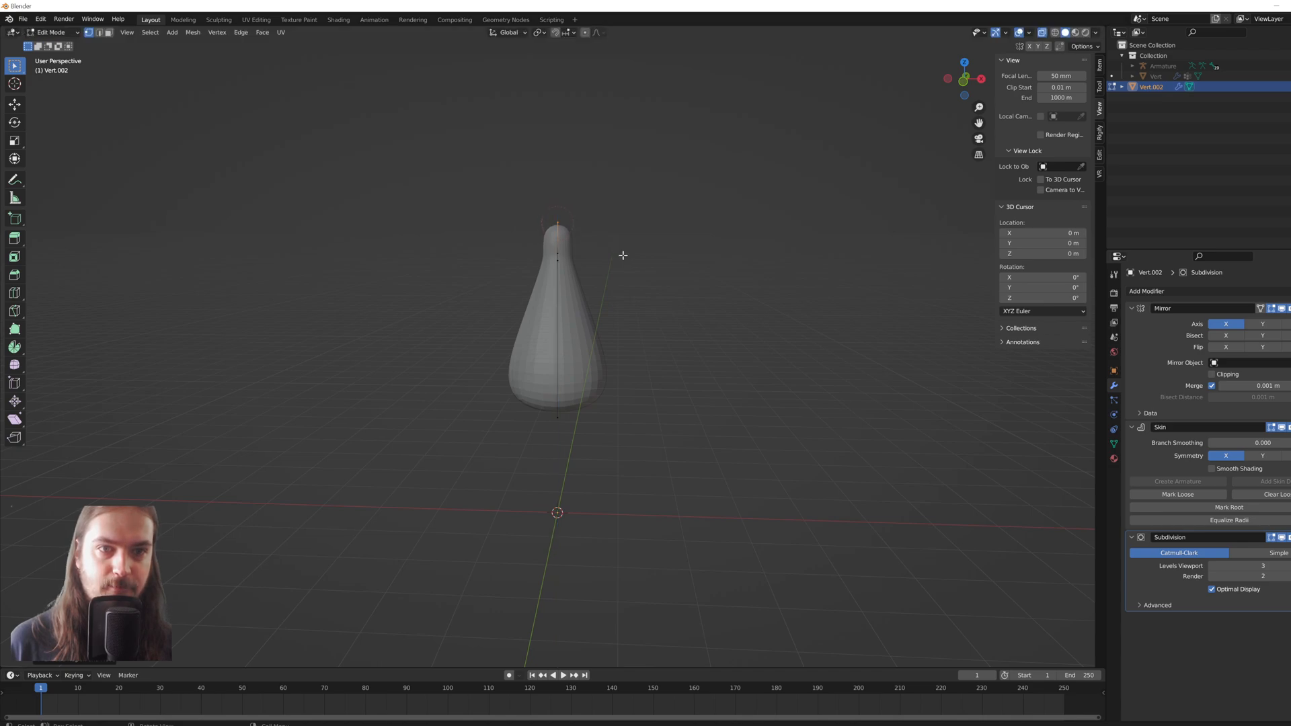
mouse_move(621, 220)
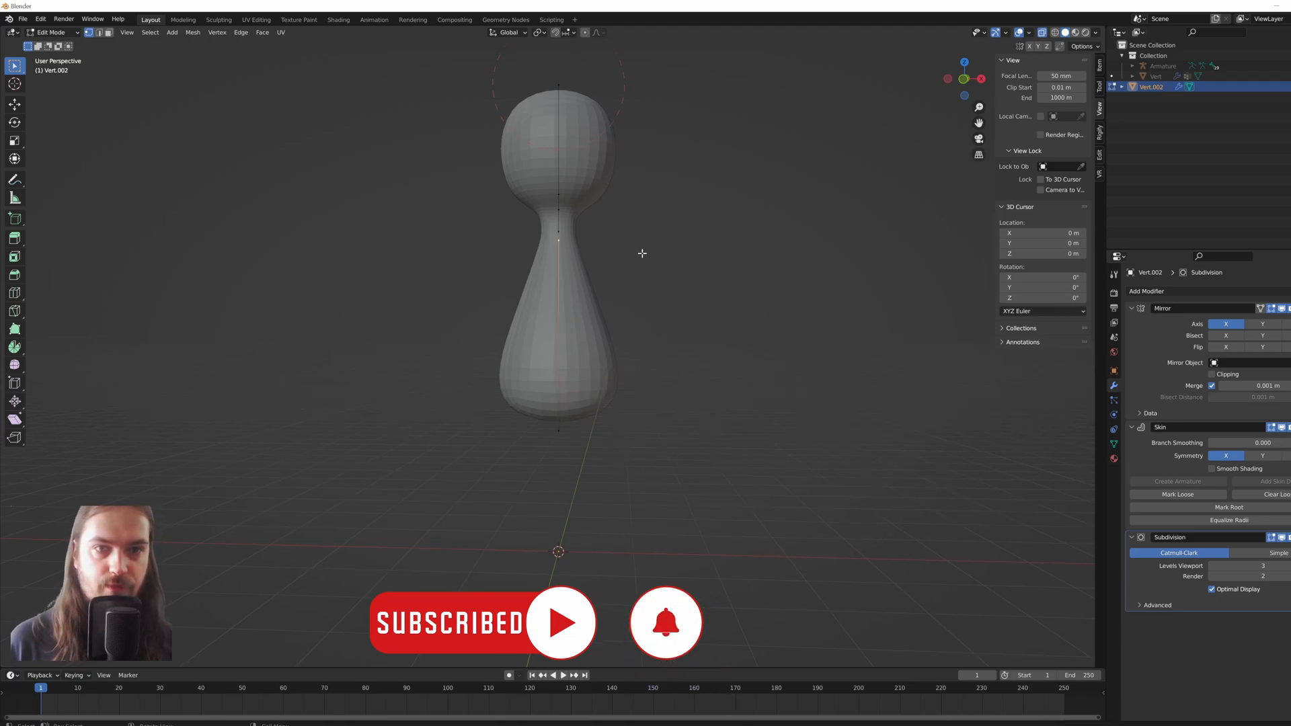
Extrude a mirrored arm sideways and adjust the arm tip's height.
left_click_drag(559, 239, 628, 239)
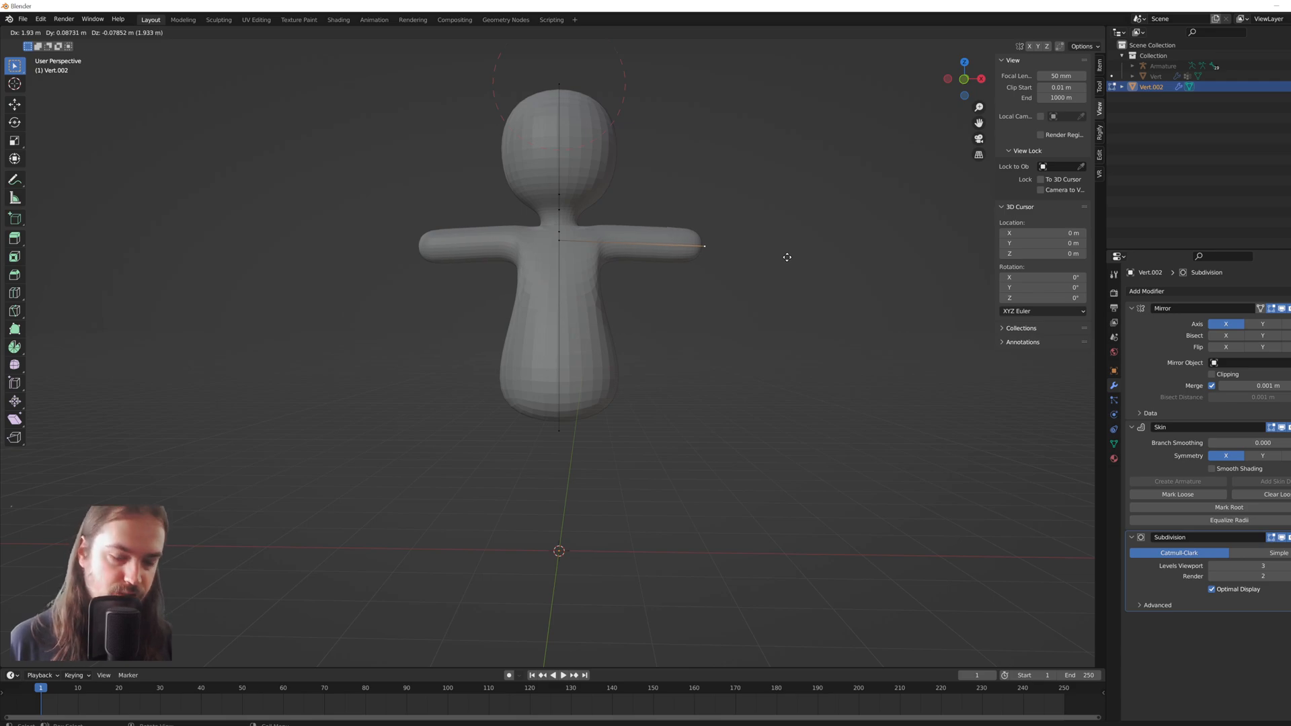
mouse_move(827, 256)
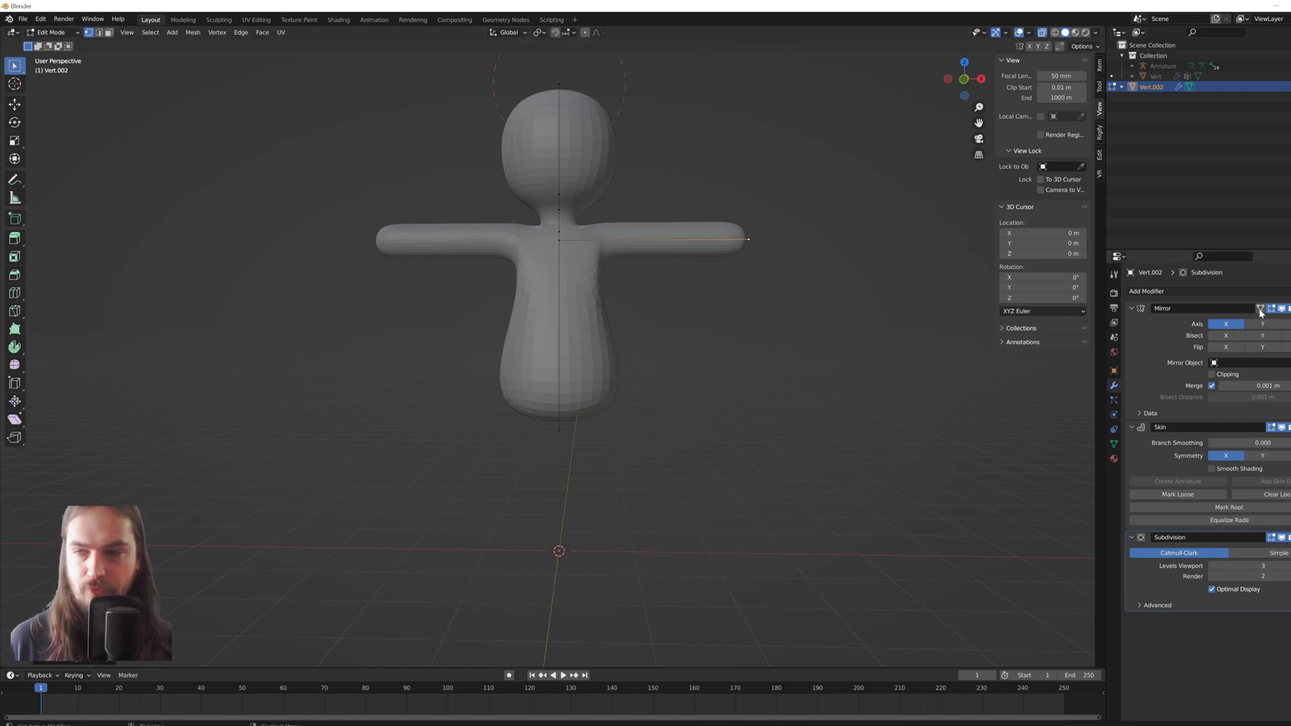
left_click(1260, 309)
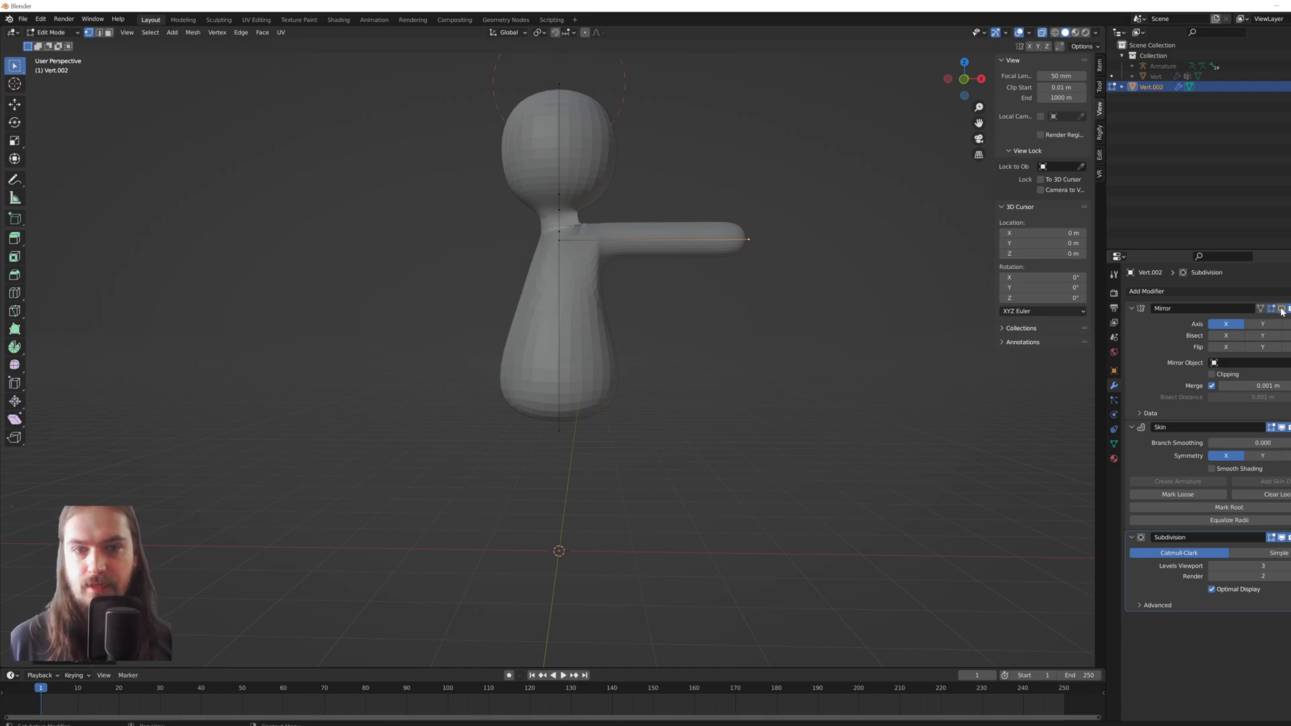
left_click(1282, 309)
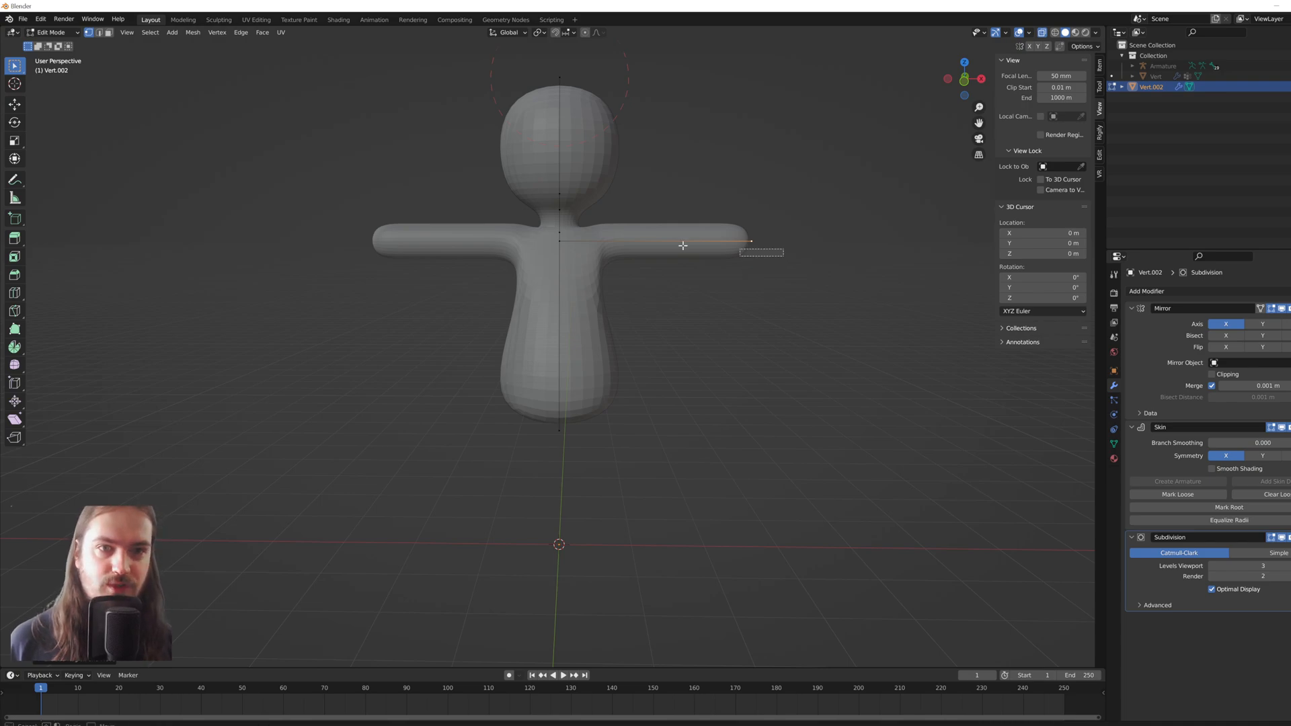
key("g")
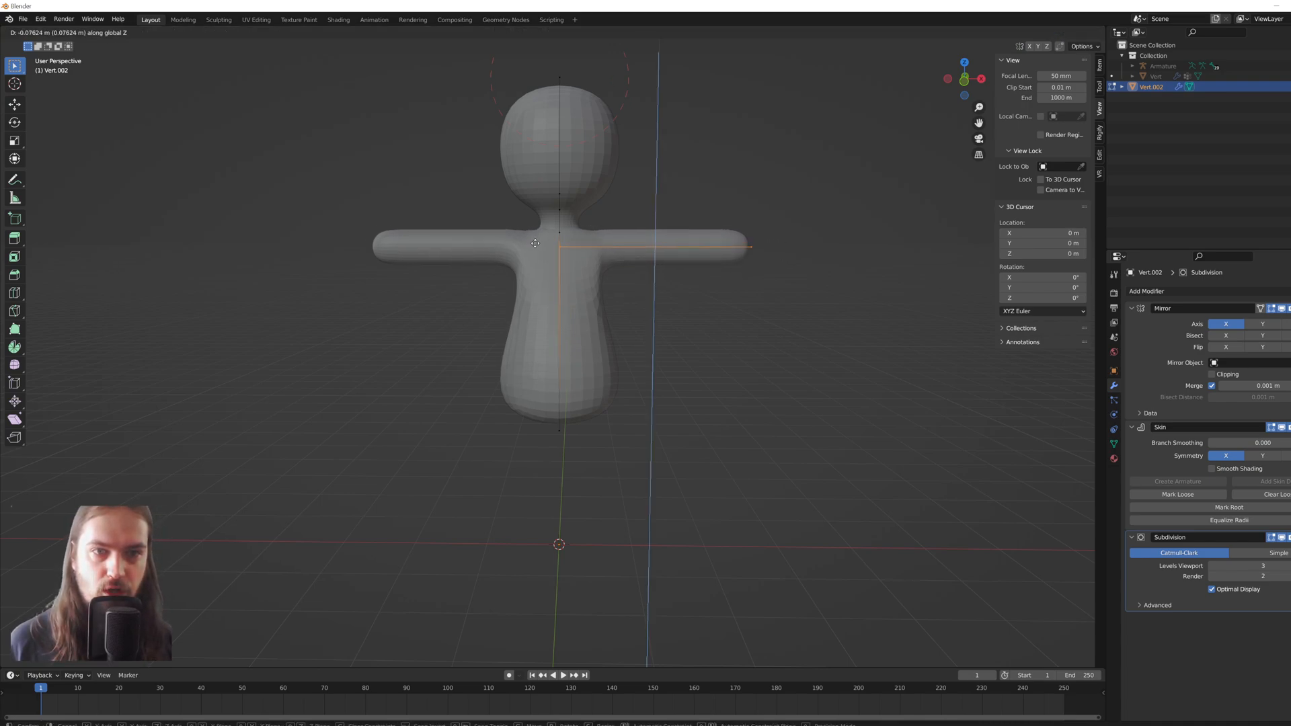
key("Tab")
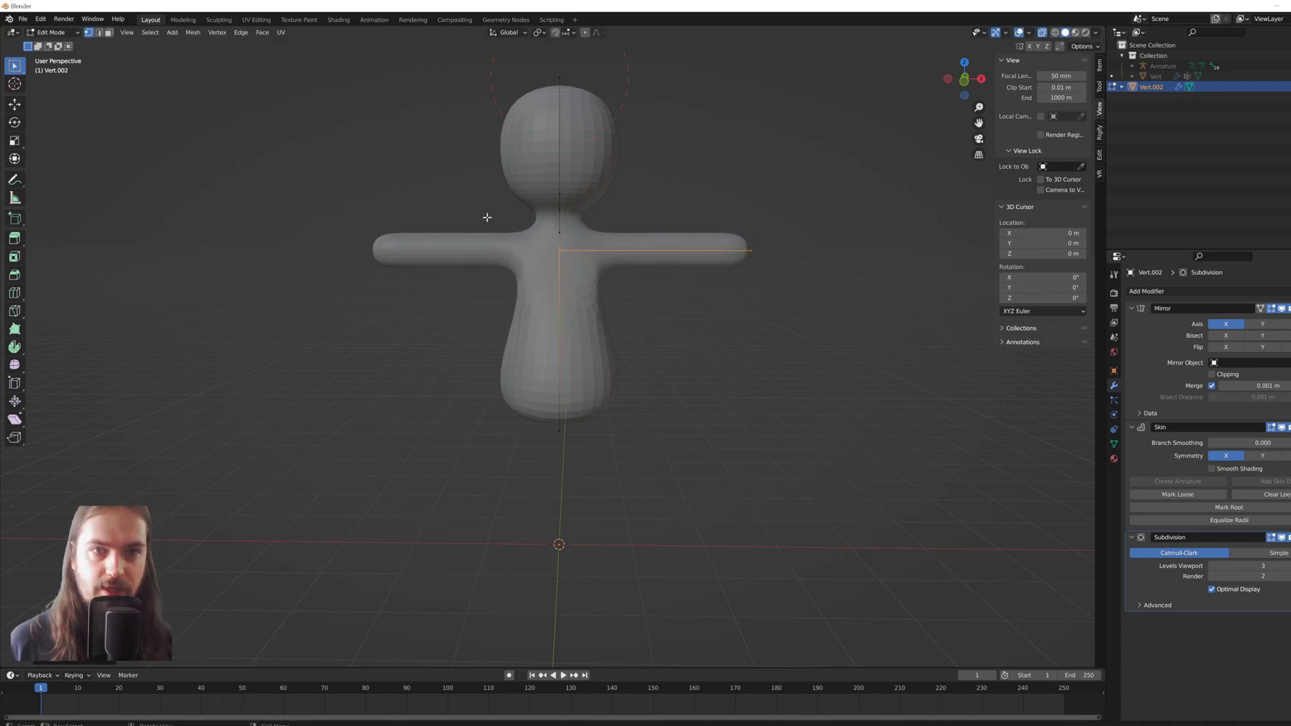
mouse_move(825, 320)
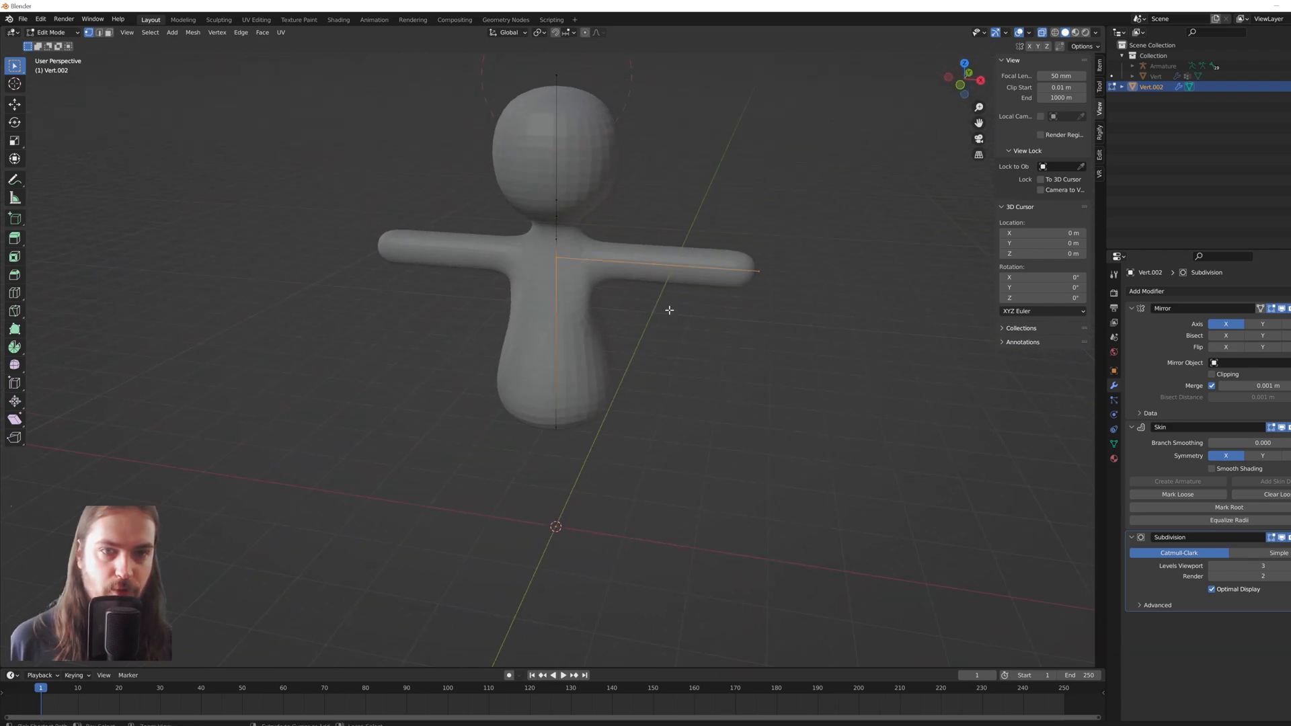
mouse_move(652, 267)
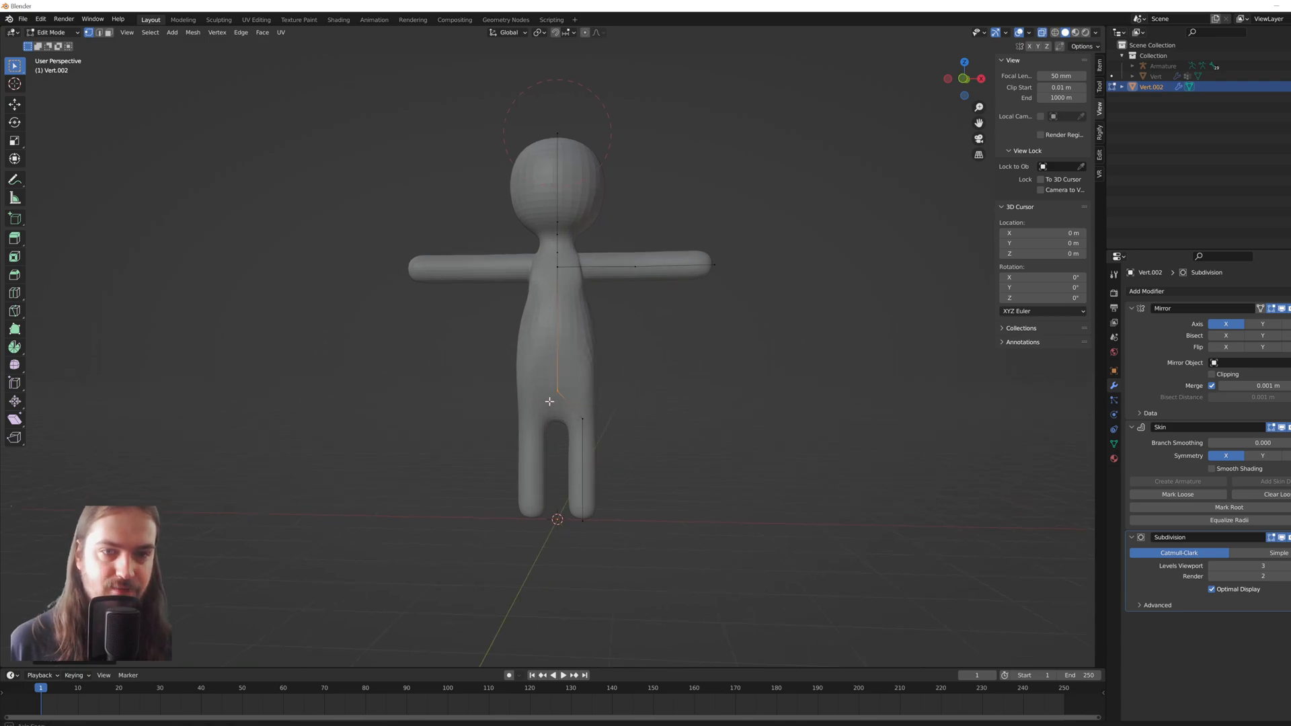
Subdivide the limbs, bend the knee forward and thicken the belly's skin radius.
right_click(549, 400)
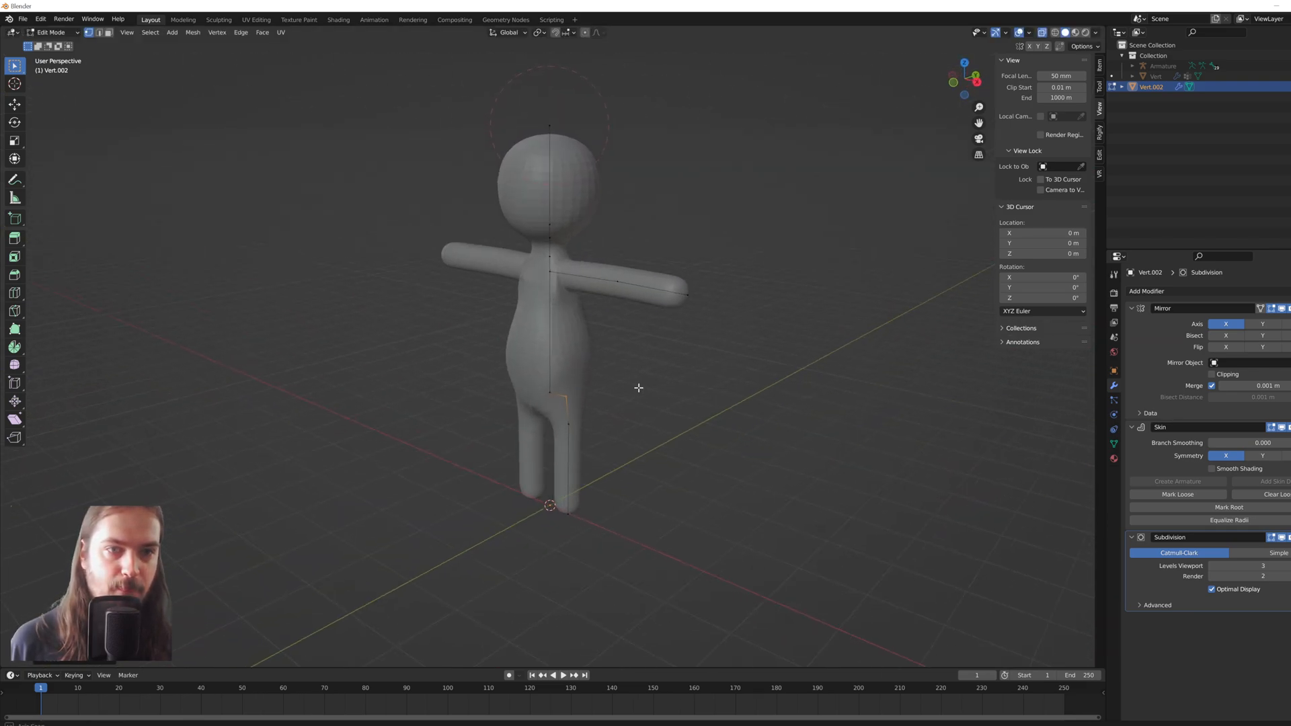
key("s")
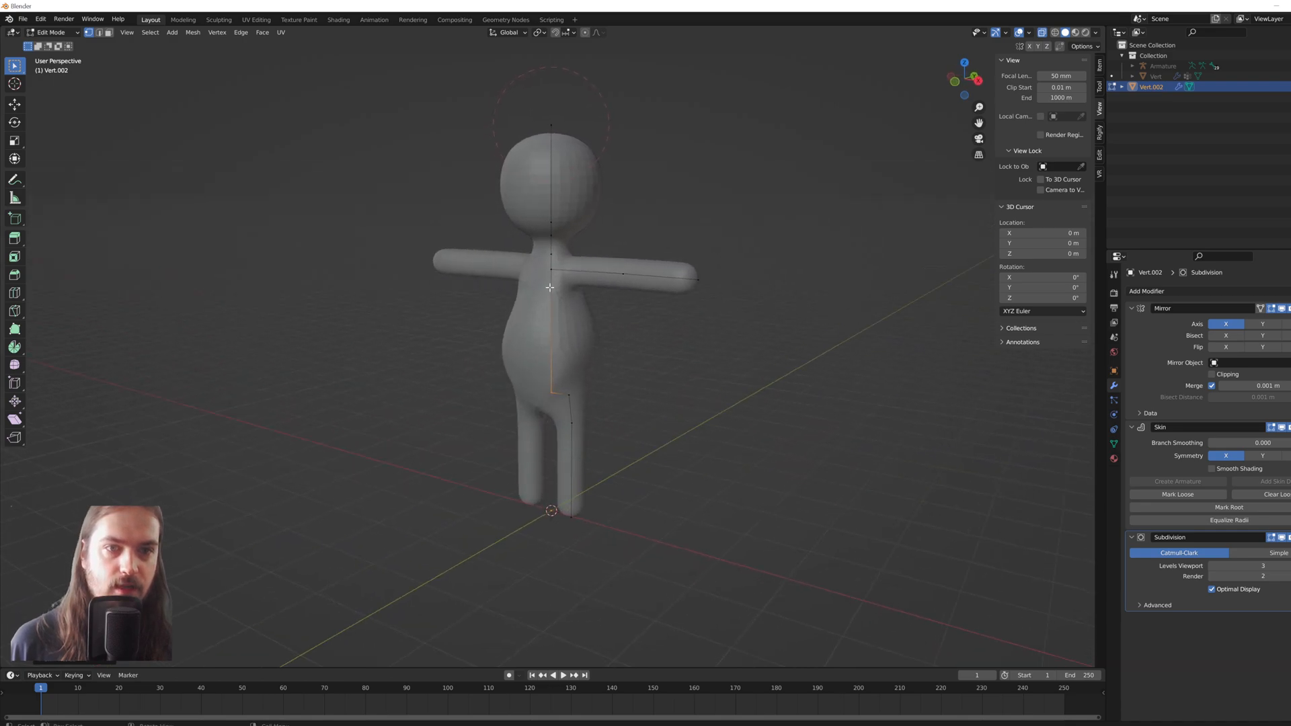
key("s")
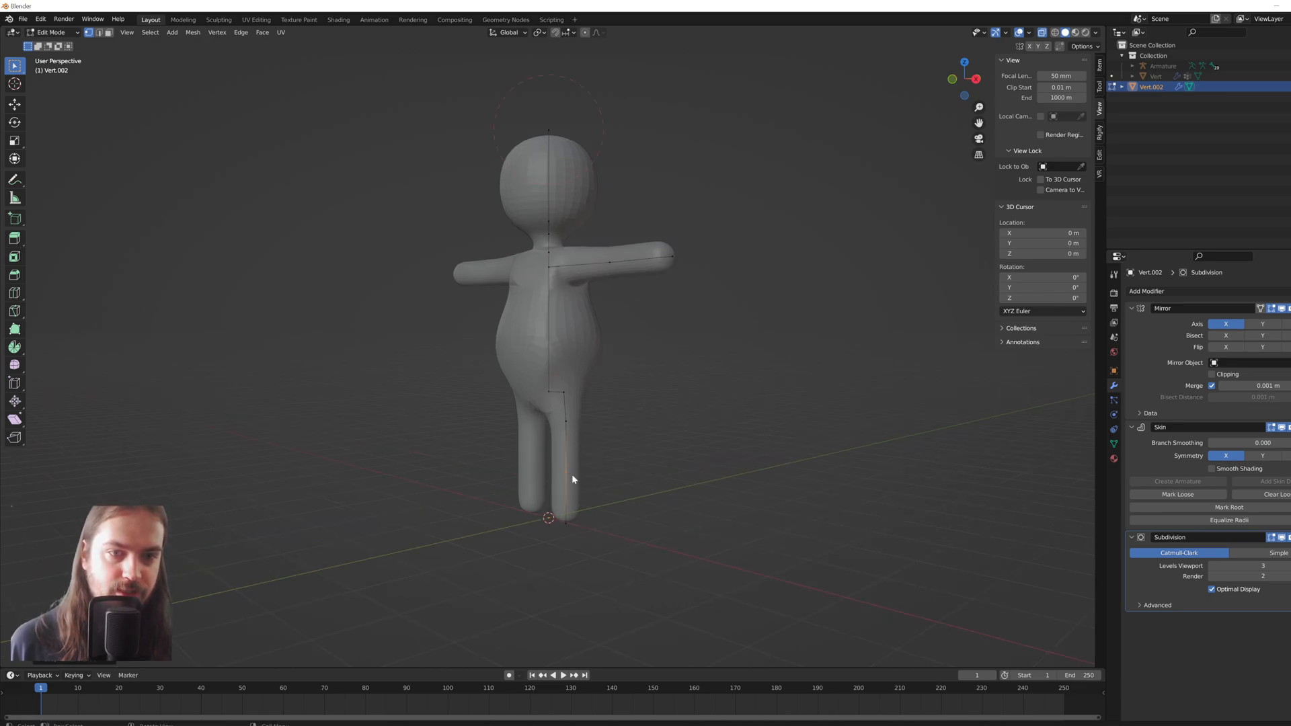
key("g")
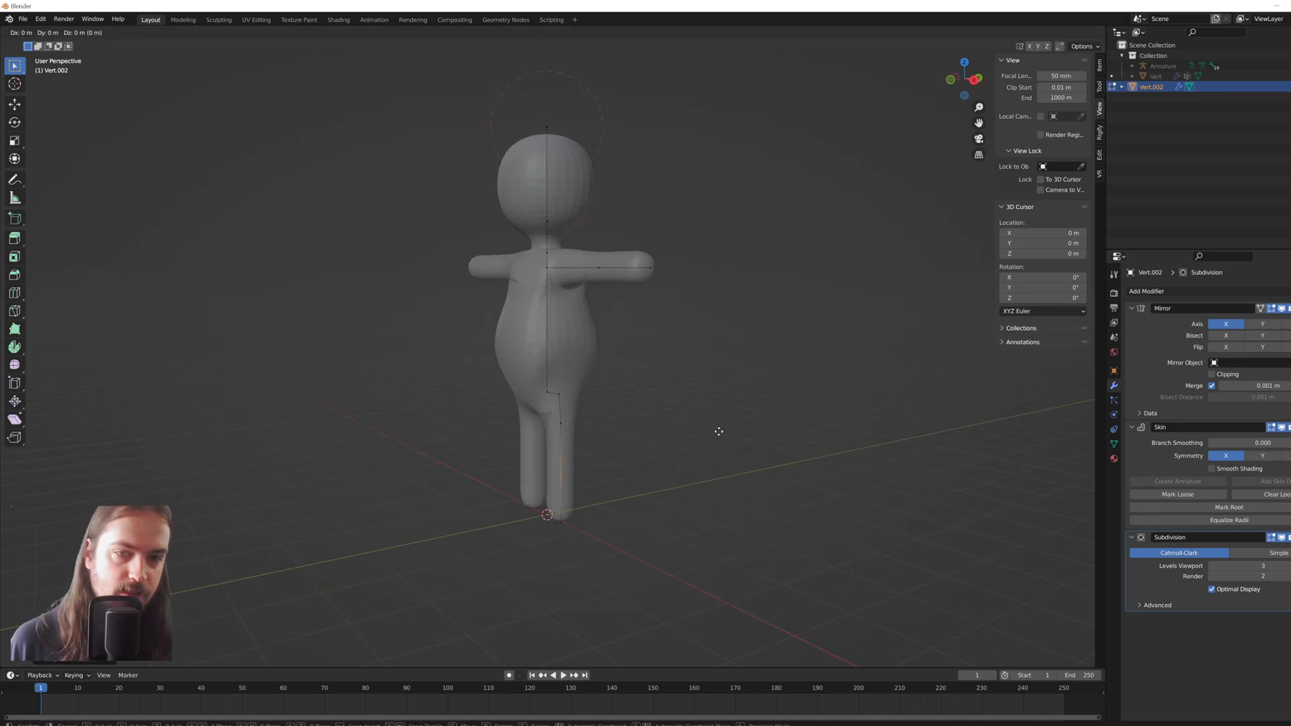
key("Tab")
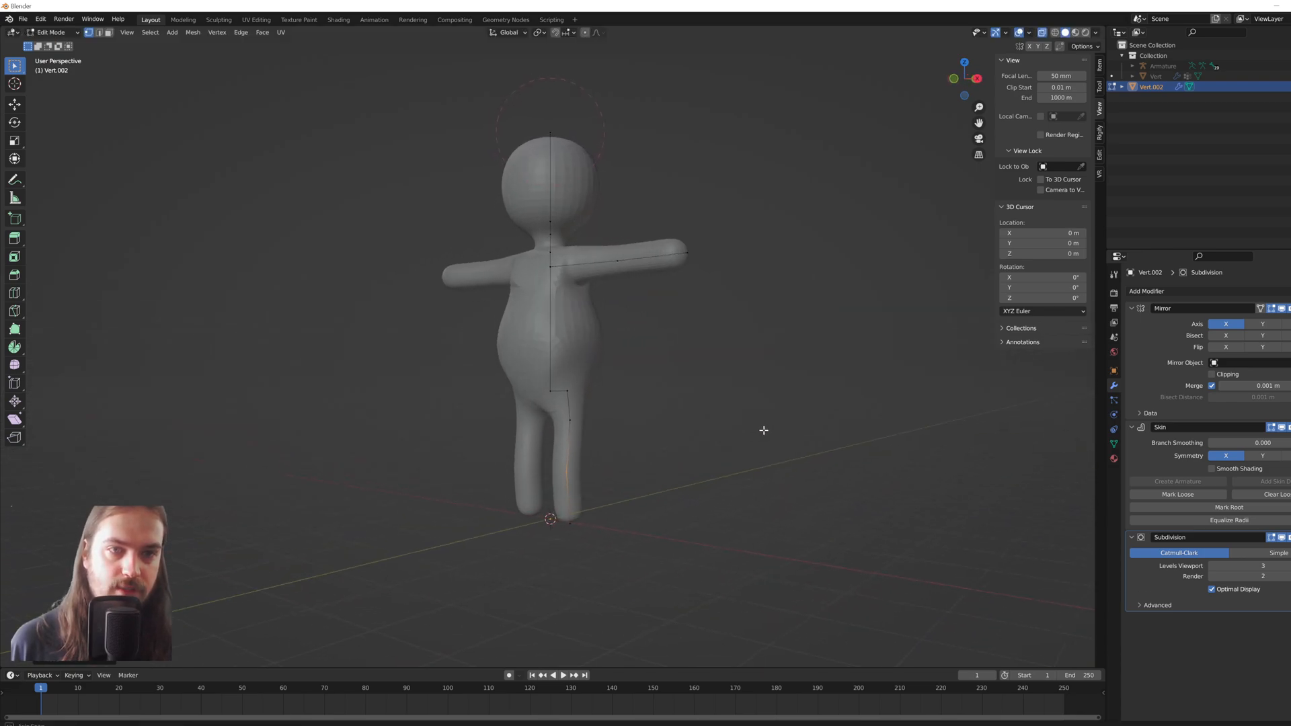
Apply the Mirror modifier to the body and return to Object Mode.
key("Tab")
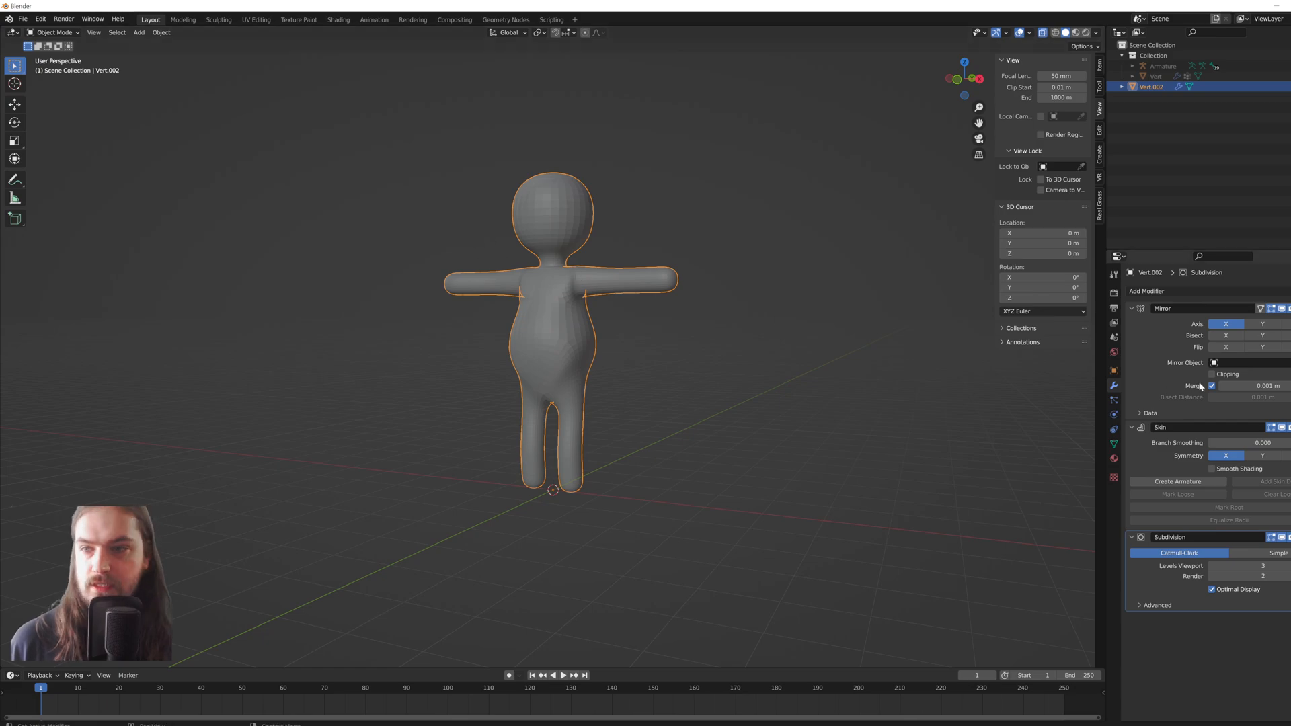
left_click(1282, 308)
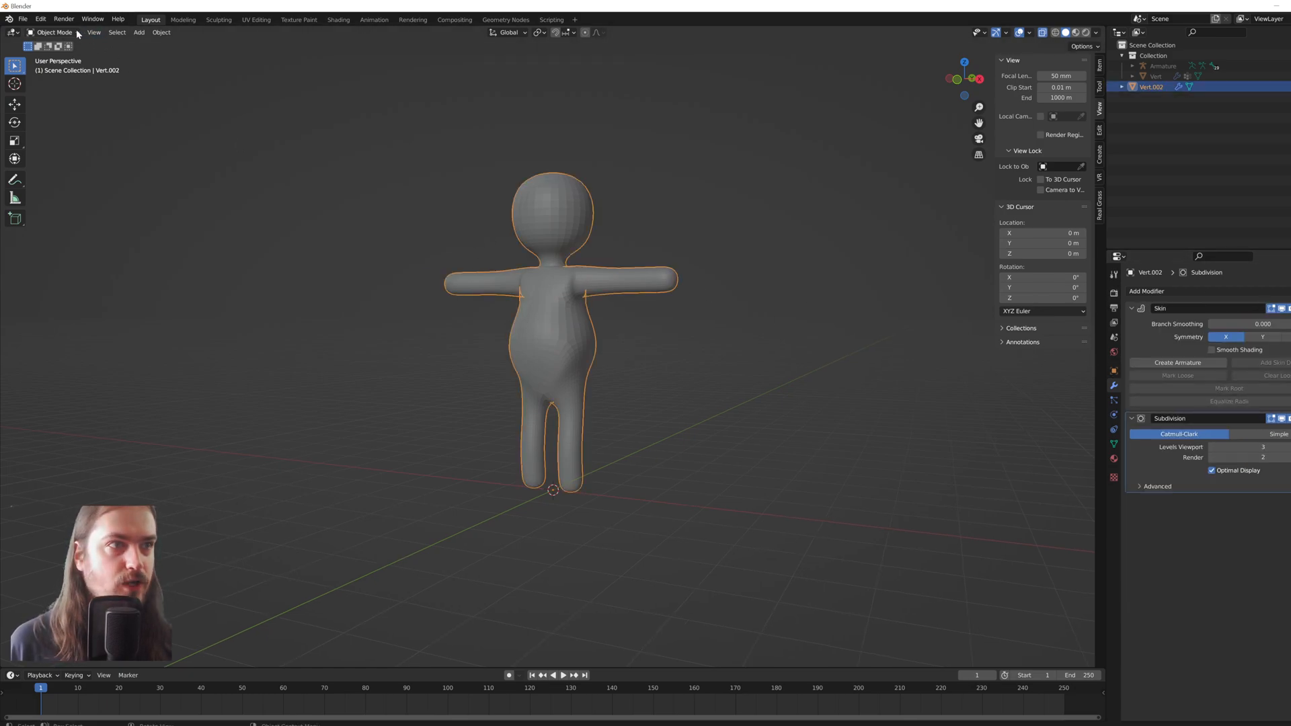
key("Tab")
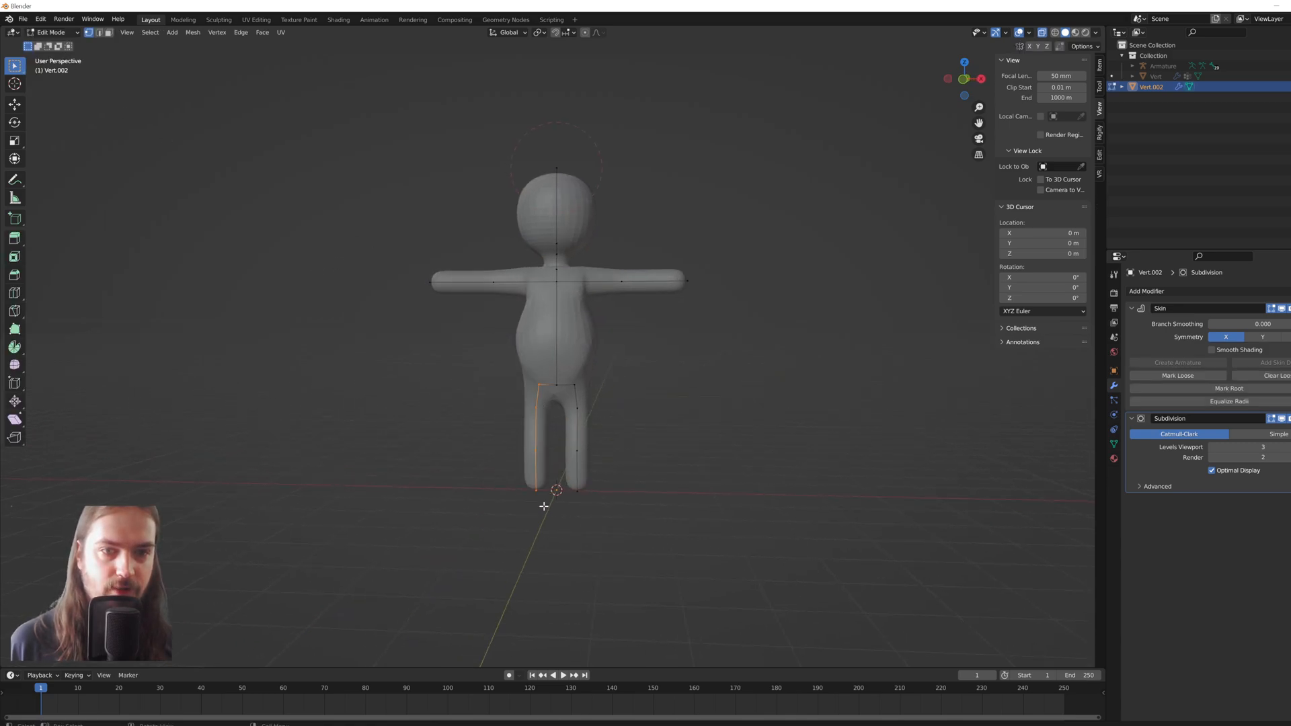
left_click(52, 32)
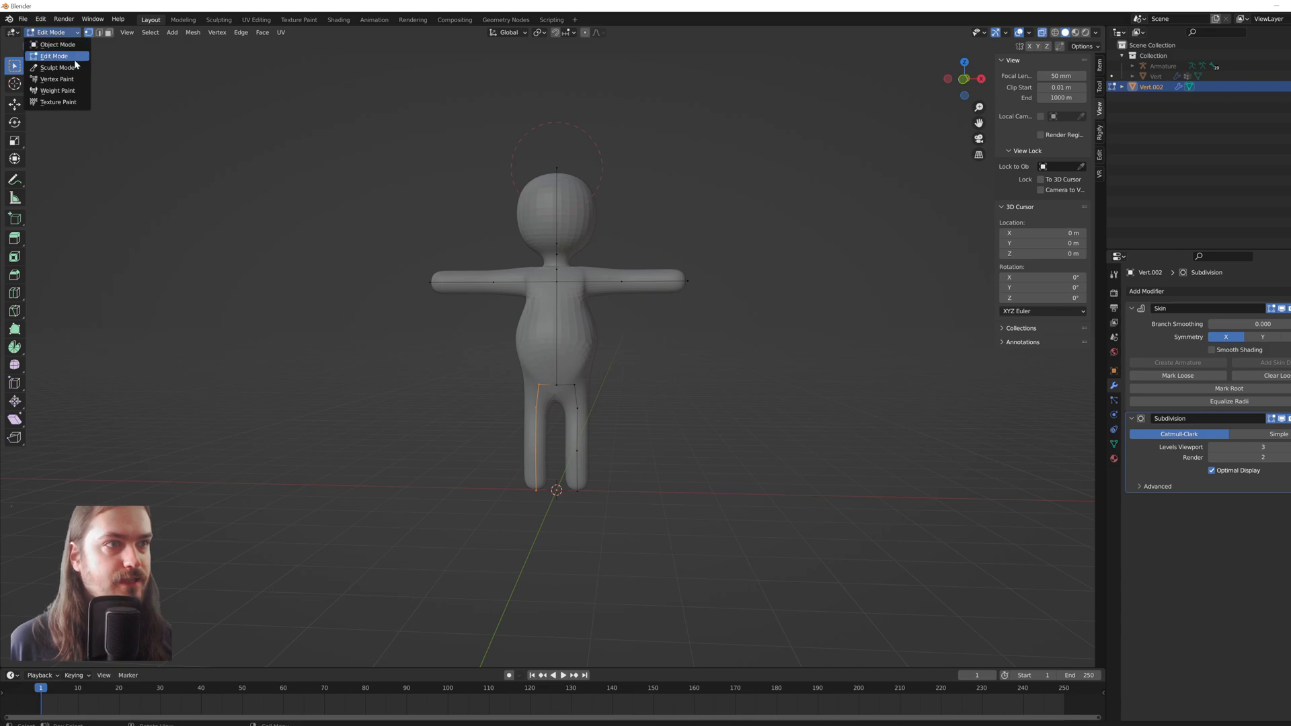
left_click(58, 45)
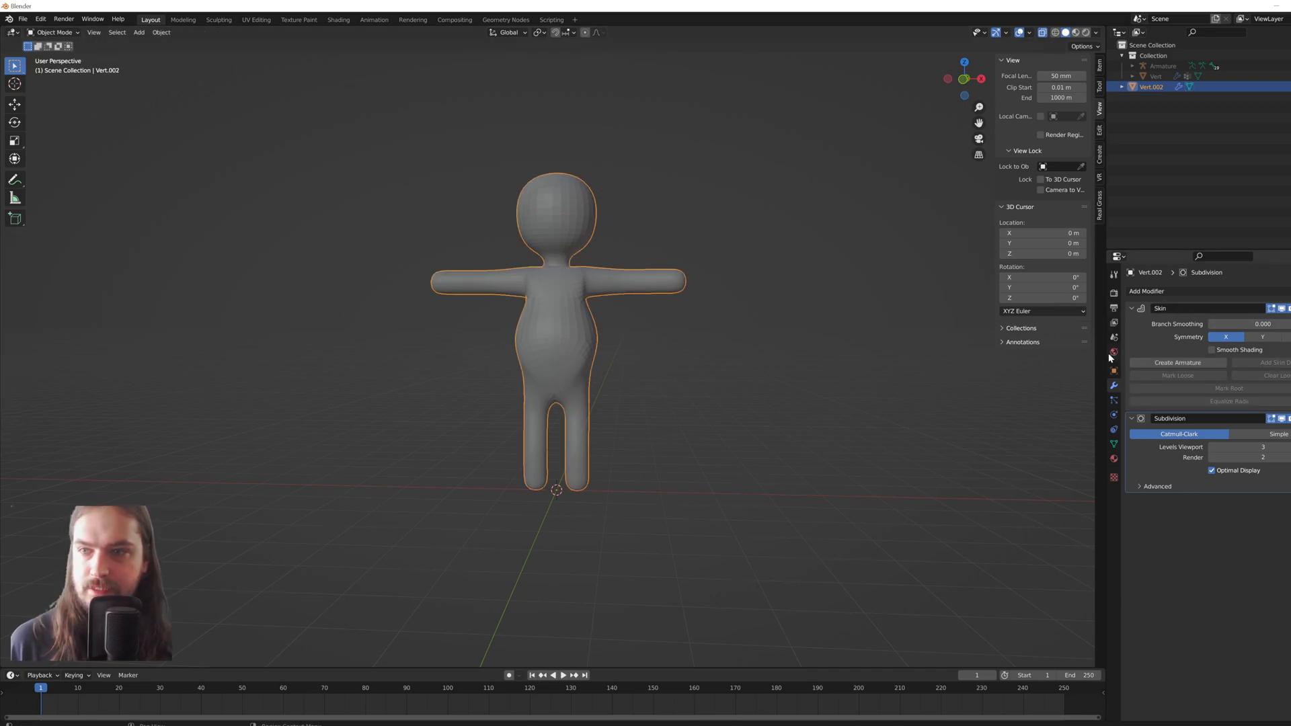
Enable Smooth Shading on the Skin modifier and generate Armature.001 from the skin skeleton.
left_click(1212, 350)
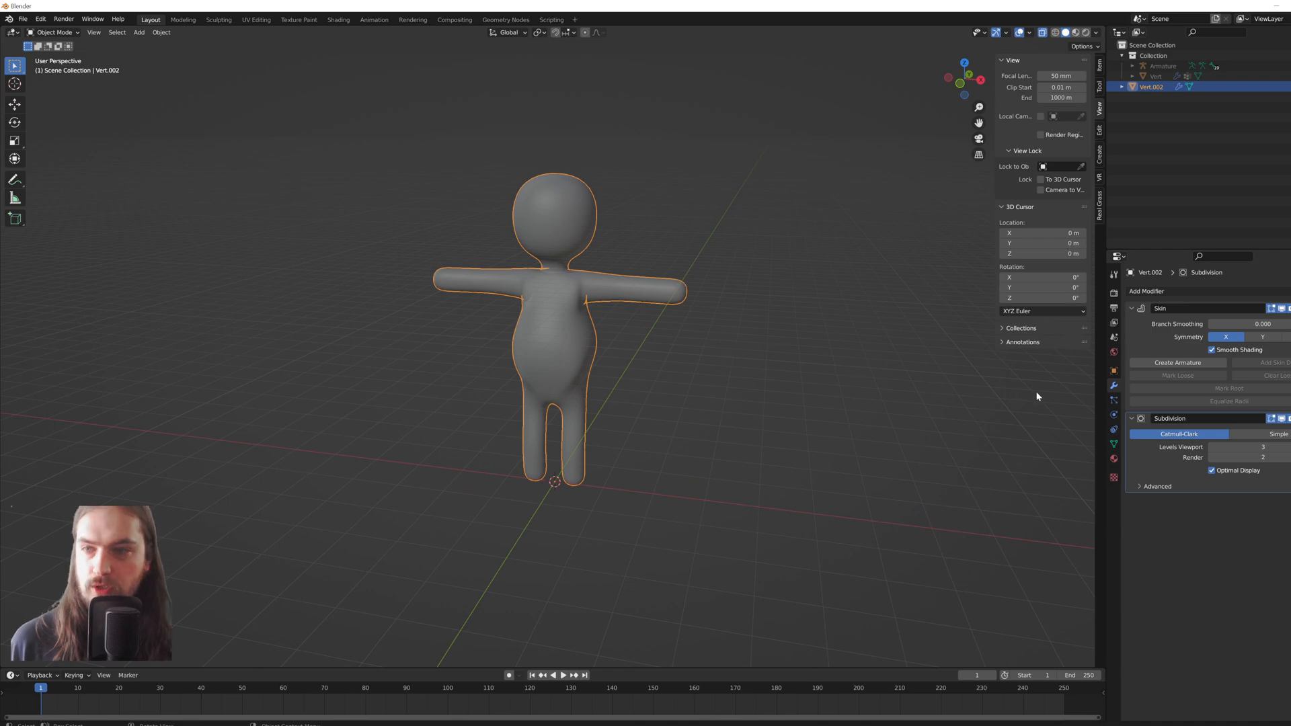
mouse_move(1177, 362)
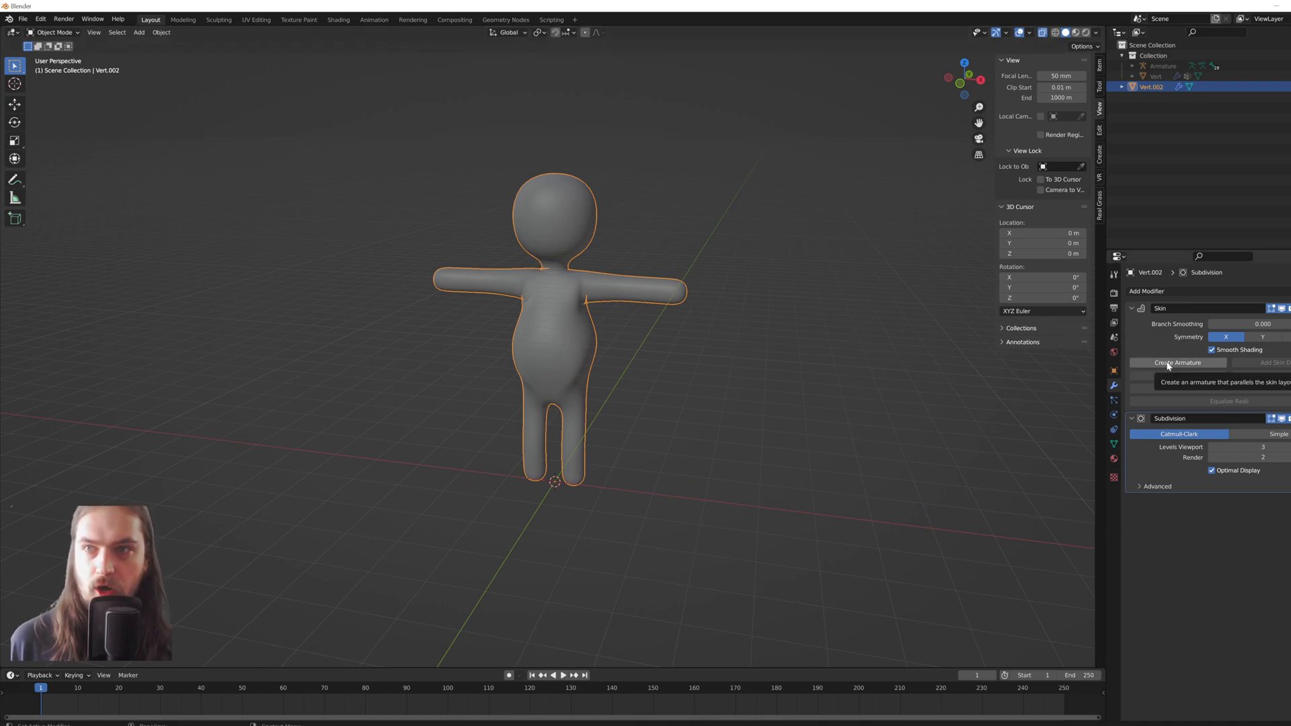
left_click(1178, 362)
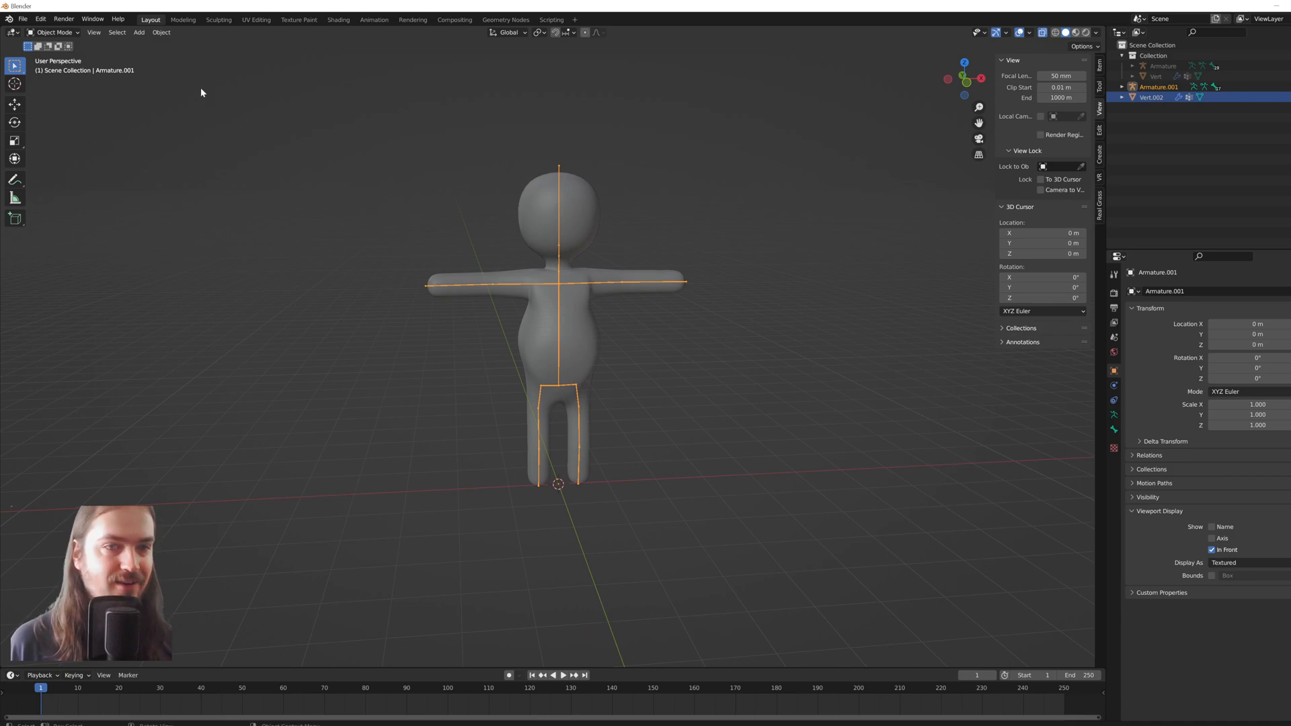
mouse_move(92, 19)
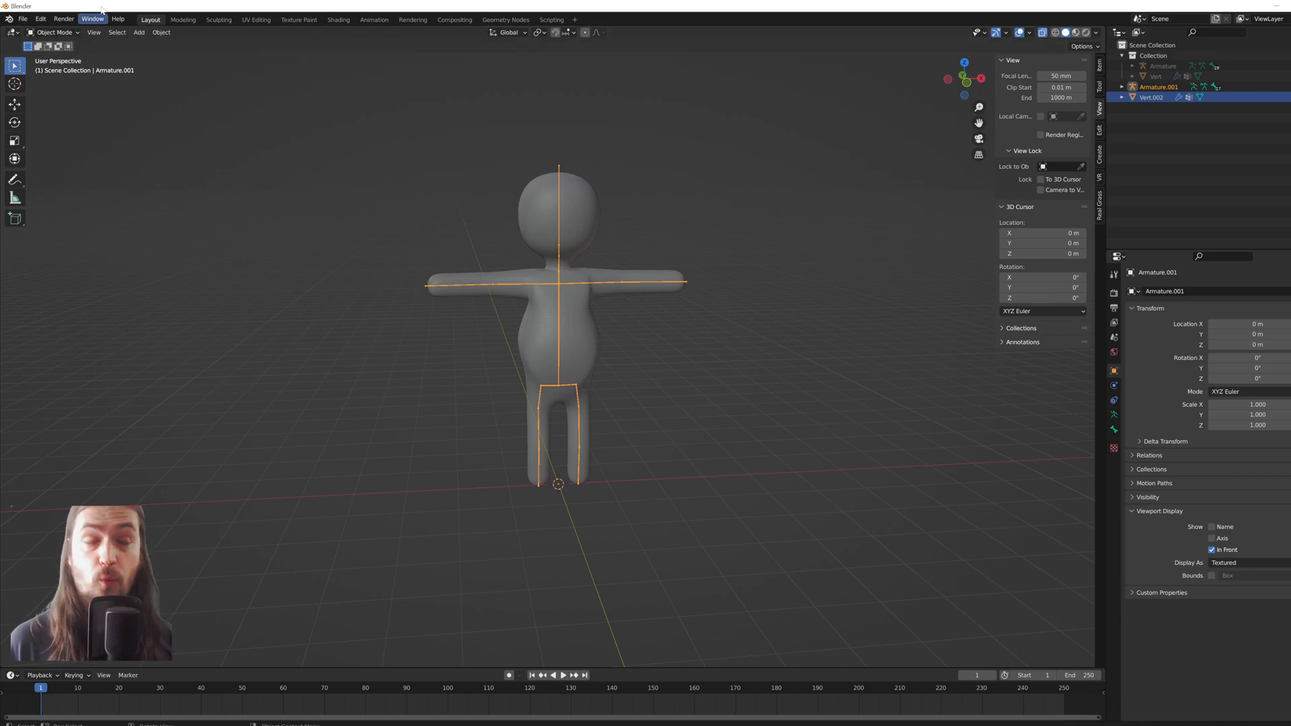
Put the armature in Pose Mode, select all its bones to check them, then clear the selection.
left_click(54, 33)
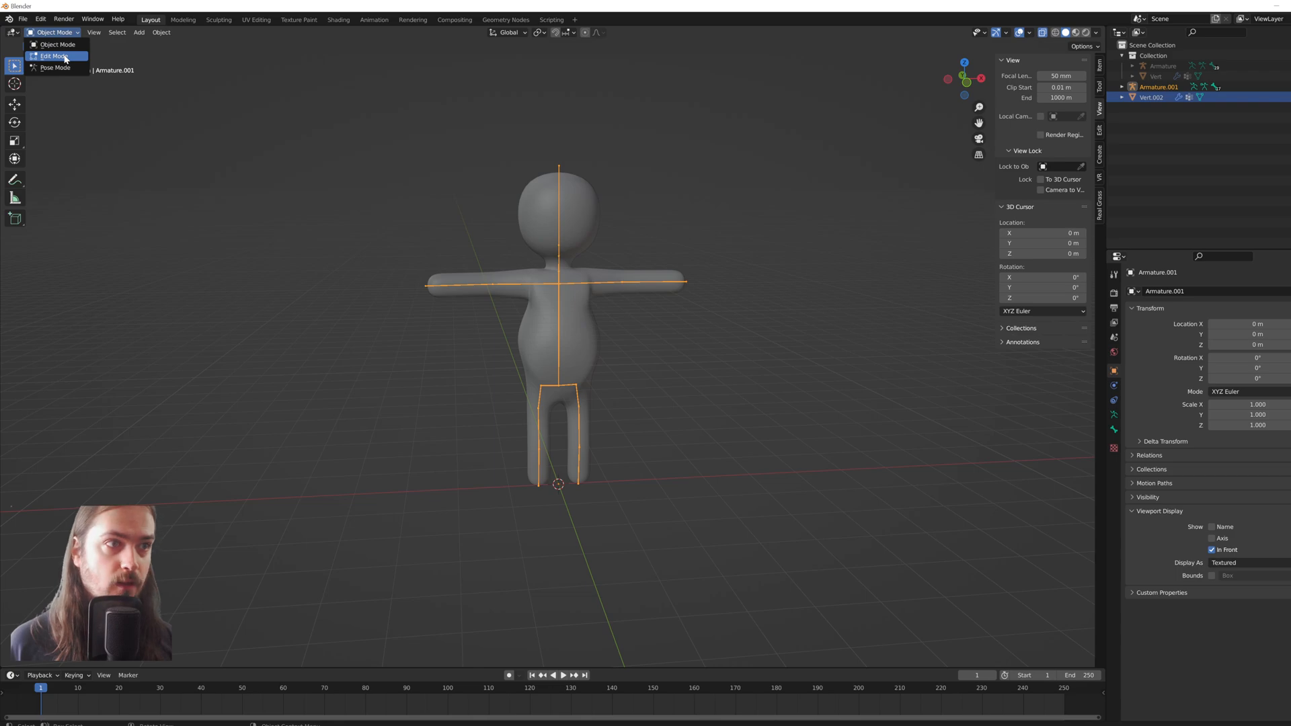
left_click(57, 67)
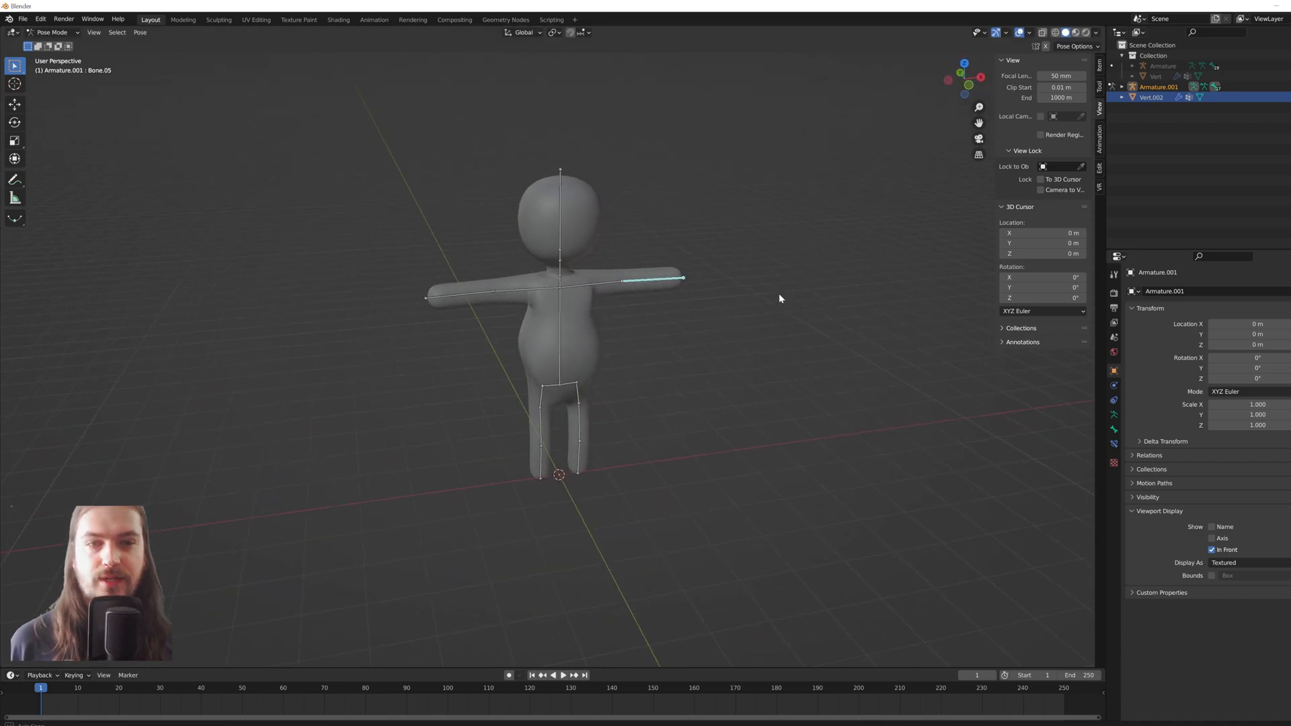
mouse_move(795, 274)
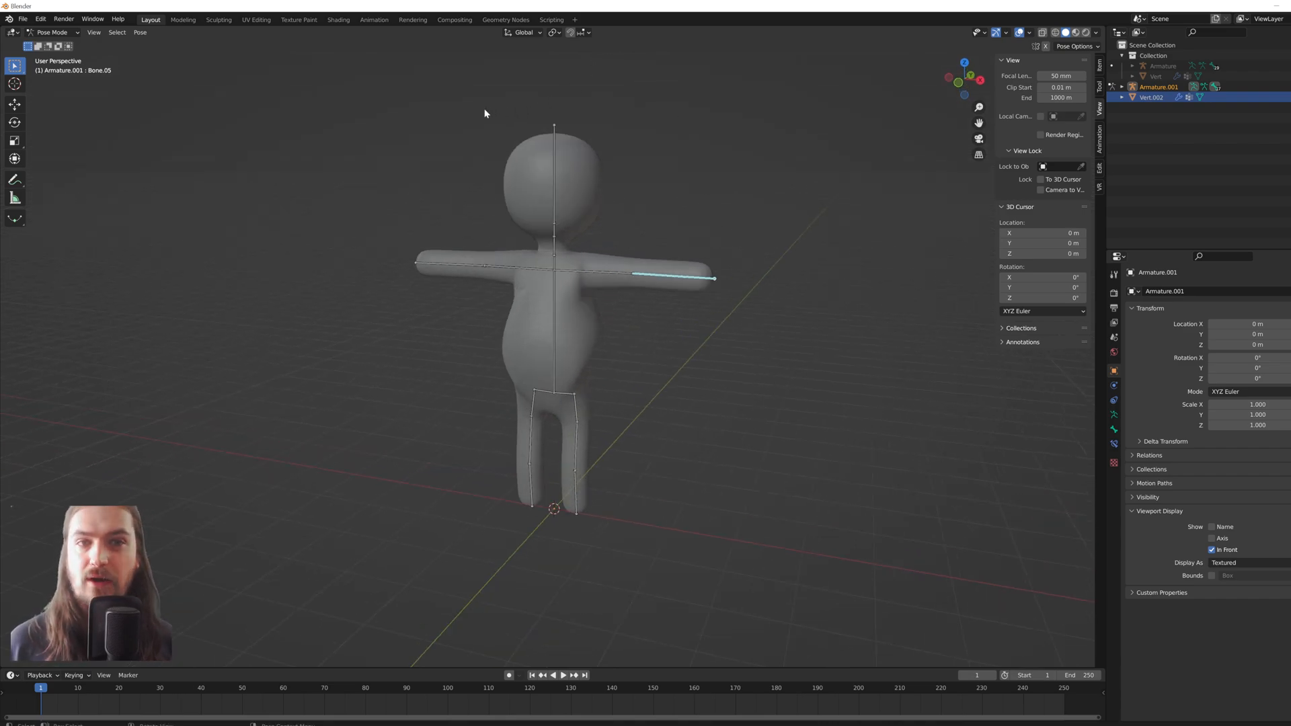
key("a")
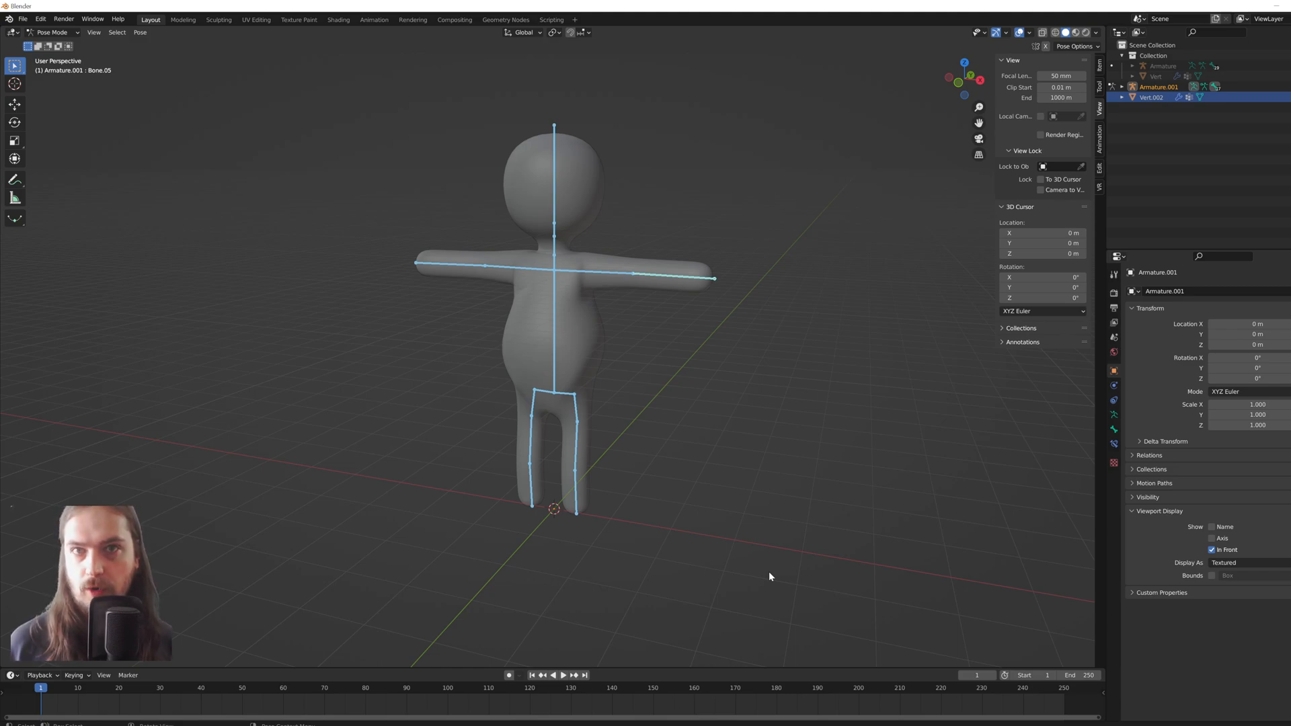
mouse_move(647, 303)
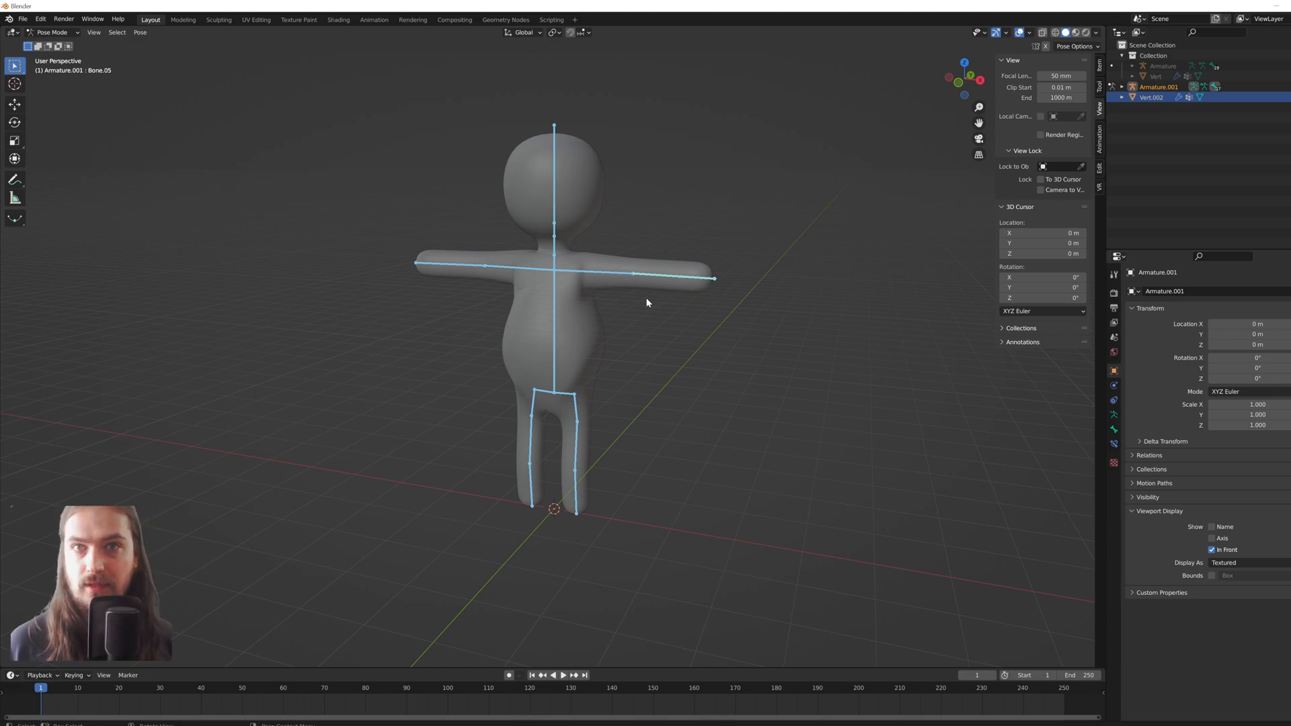
left_click(717, 288)
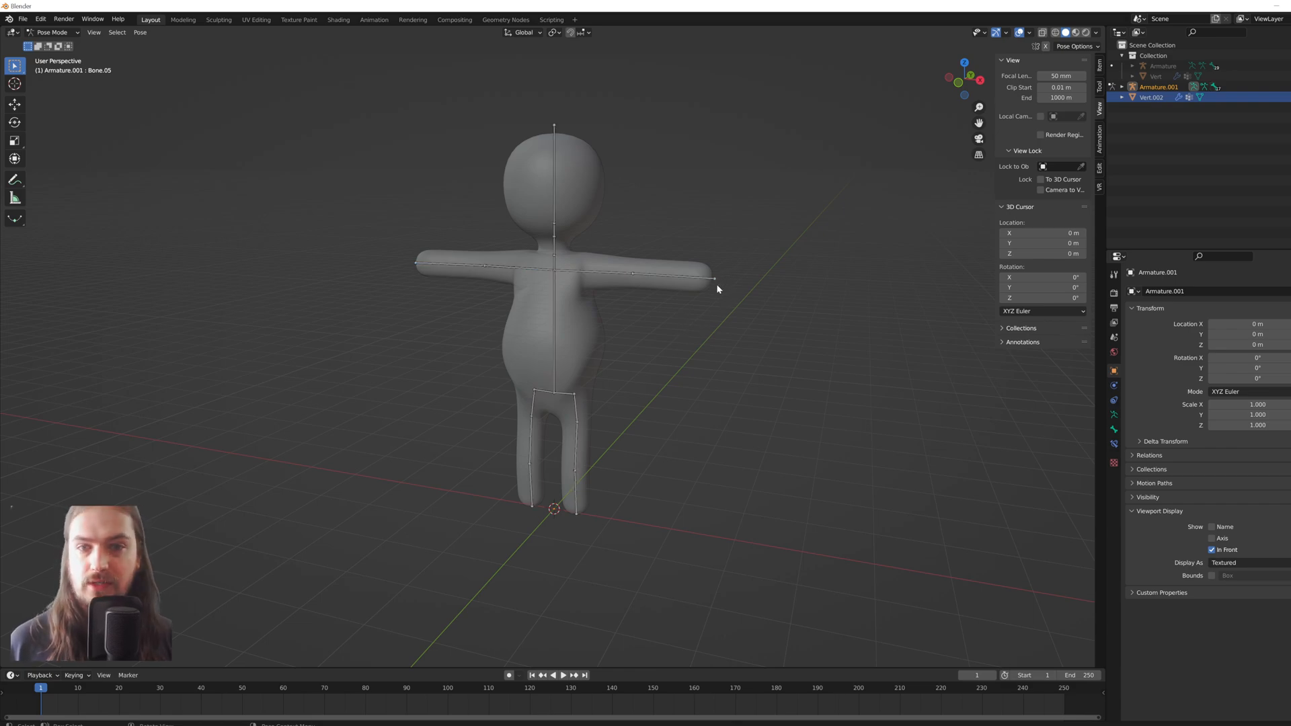
left_click(712, 277)
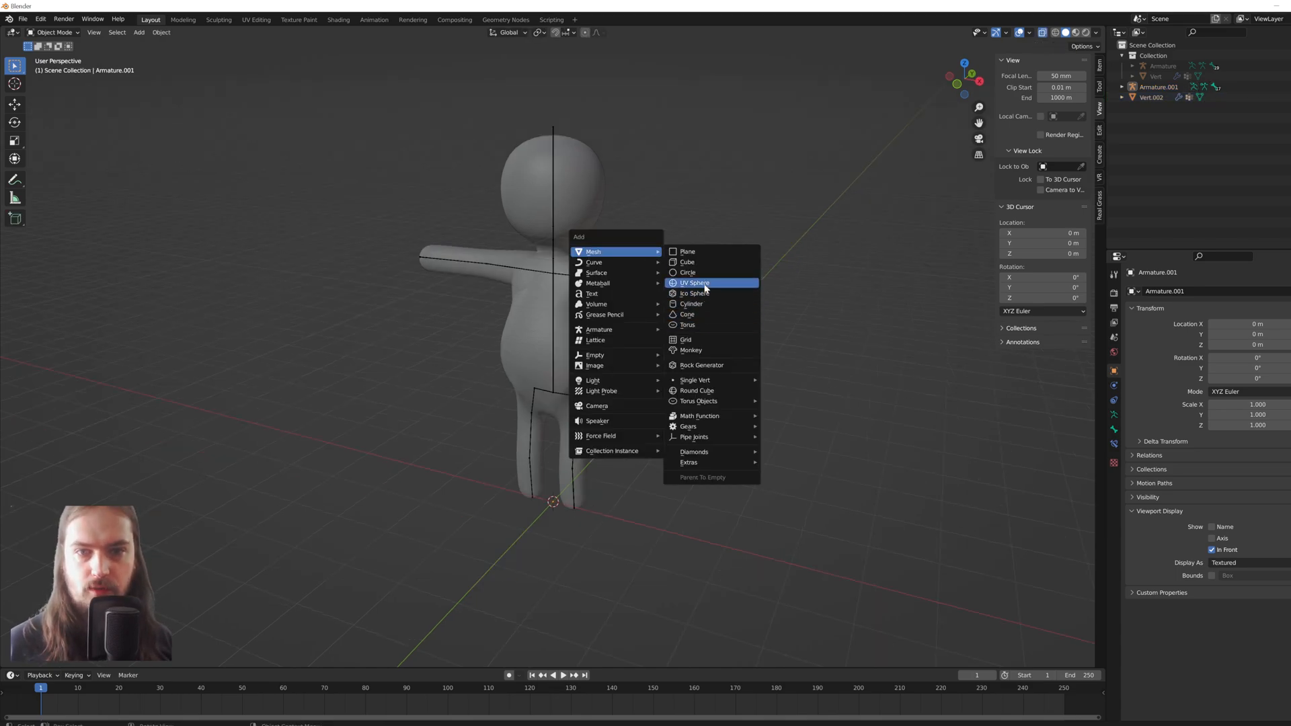
Add a UV sphere scaled onto the head as the eyes, then select the armature.
left_click(694, 282)
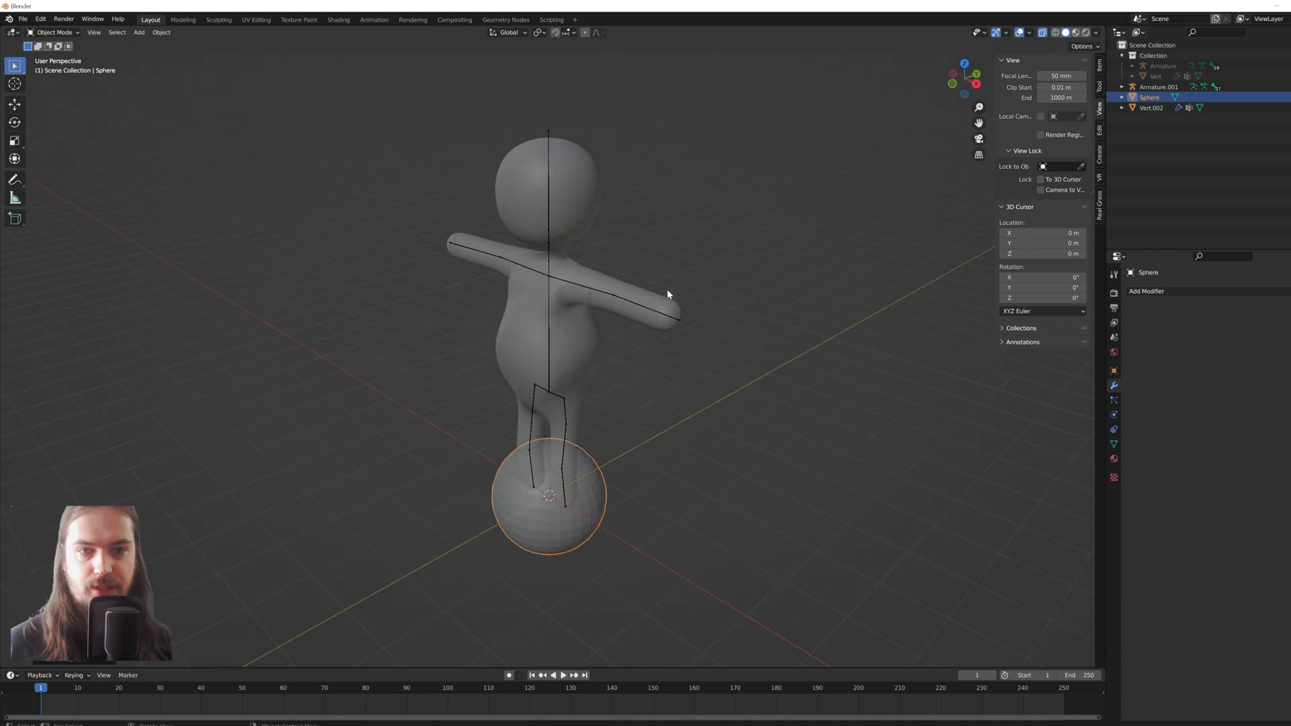
key("s")
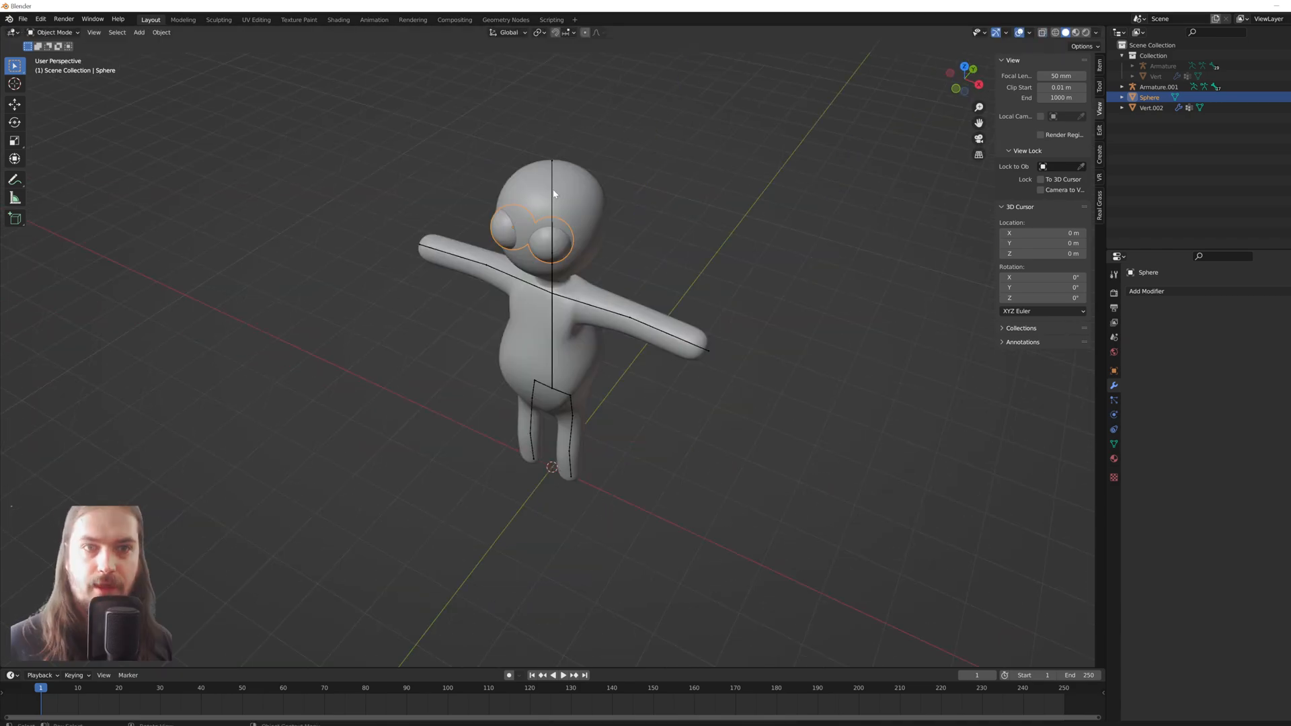
left_click(1159, 86)
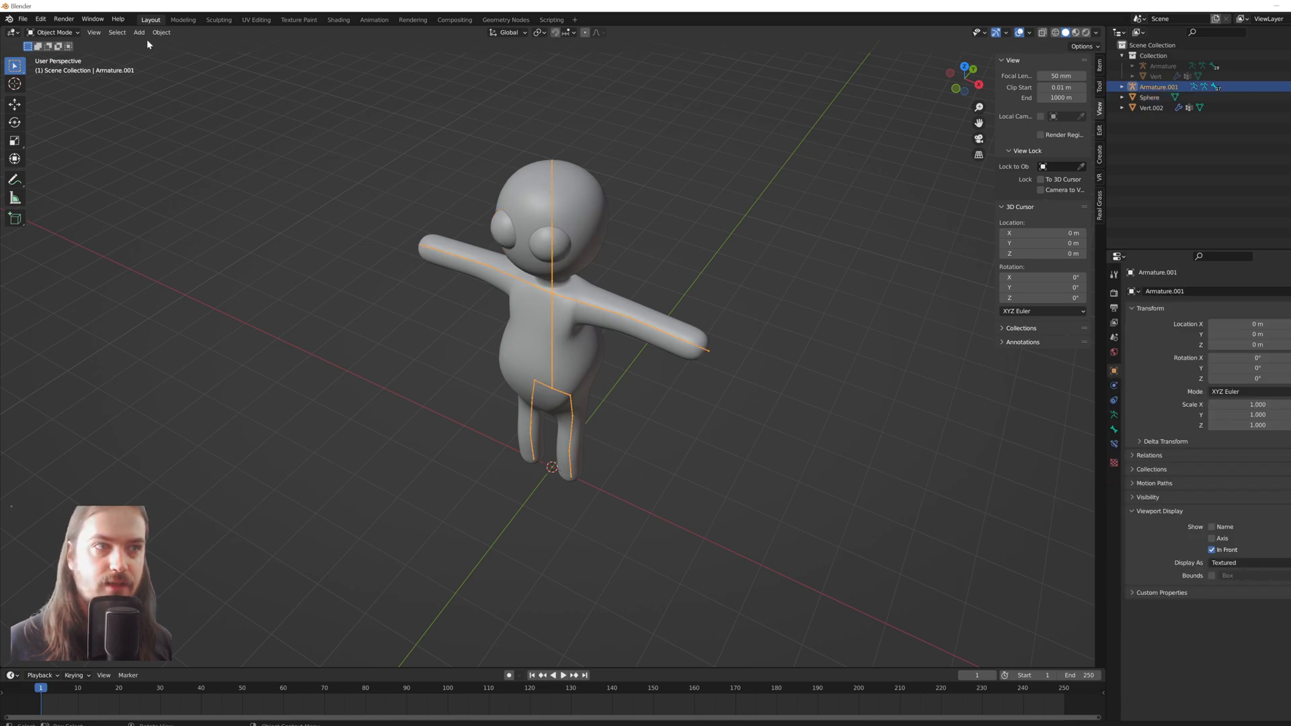
mouse_move(54, 32)
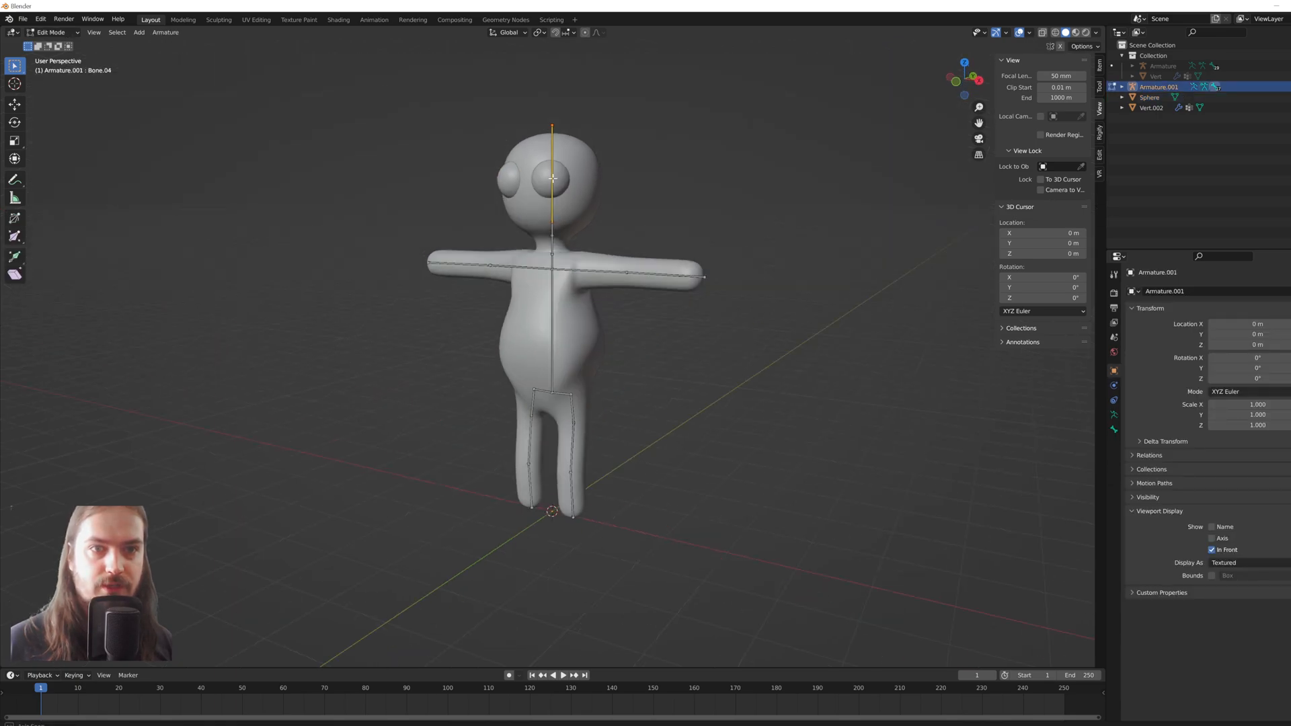
Return the armature to Object Mode and parent the sphere eyes to its head bone.
left_click(51, 32)
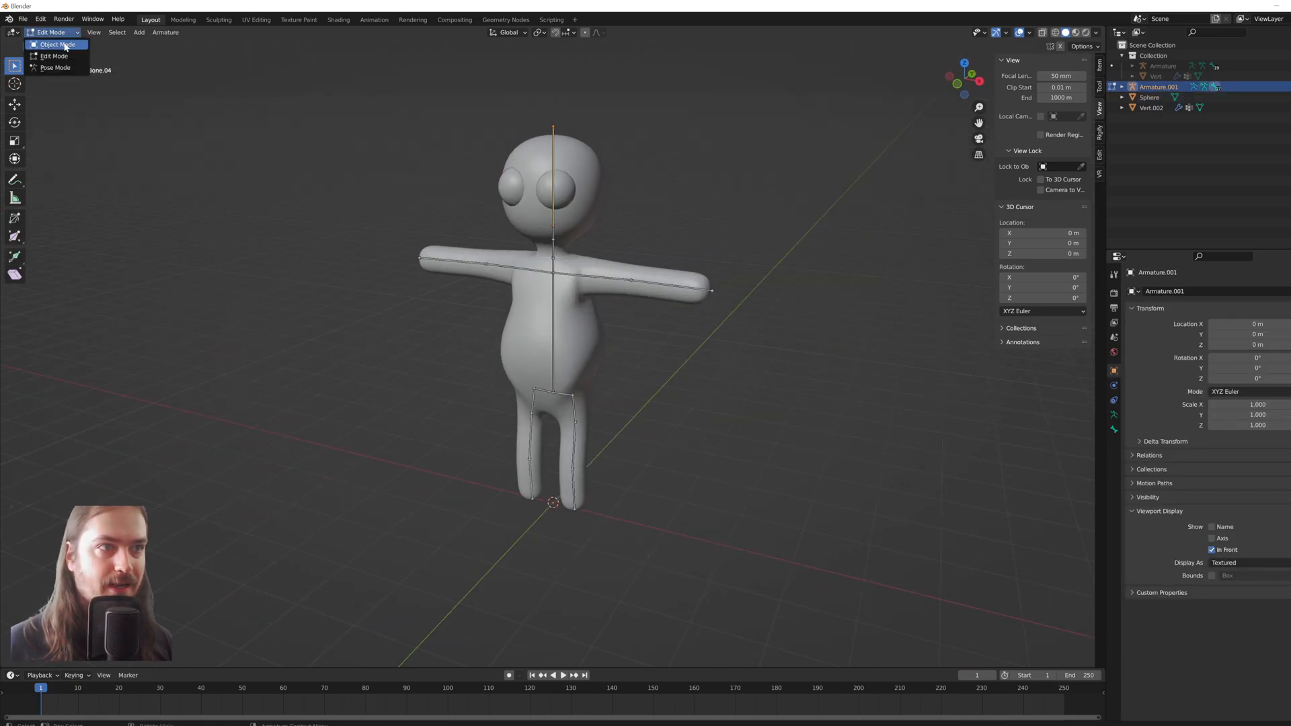
left_click(56, 43)
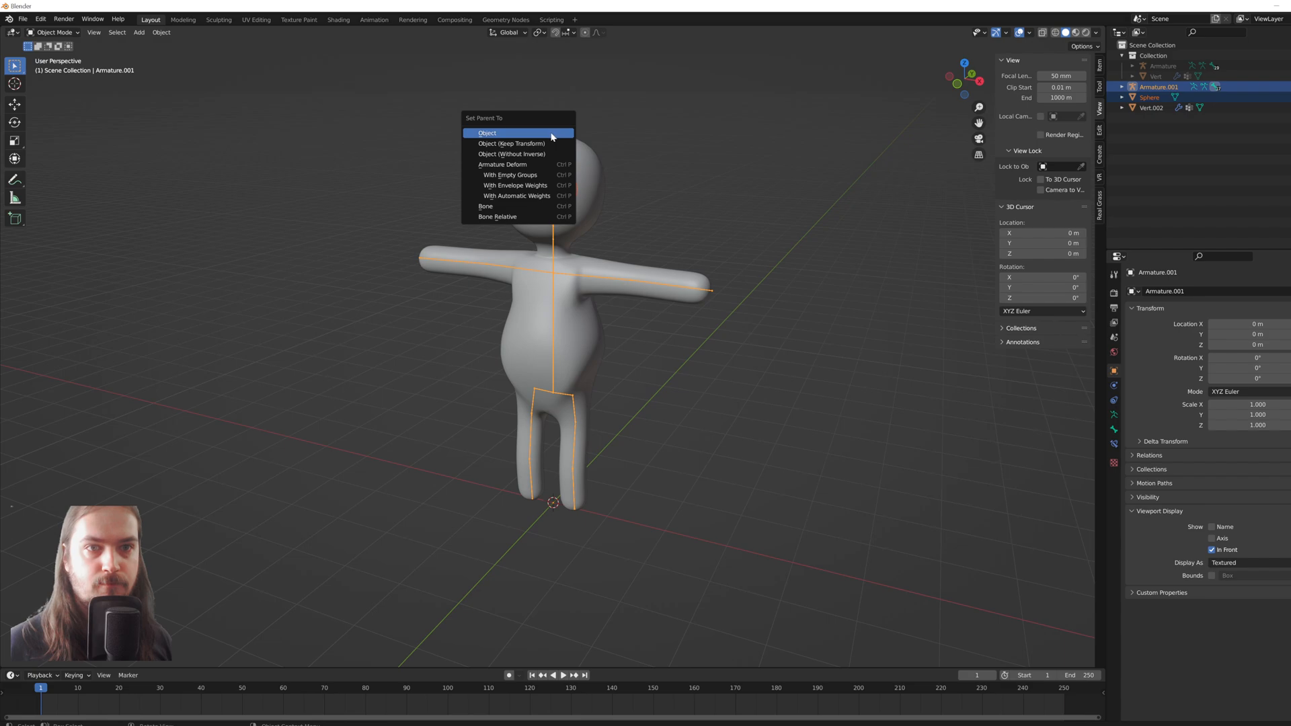
left_click(487, 133)
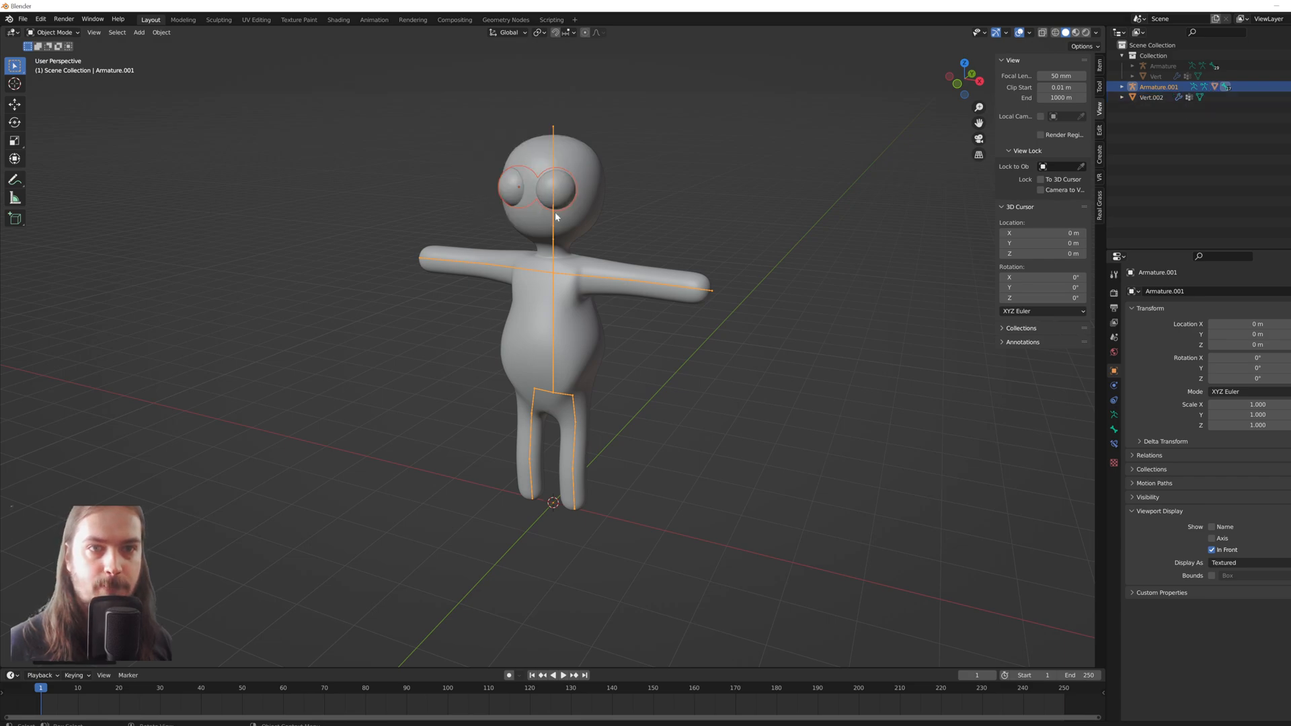
left_click(52, 33)
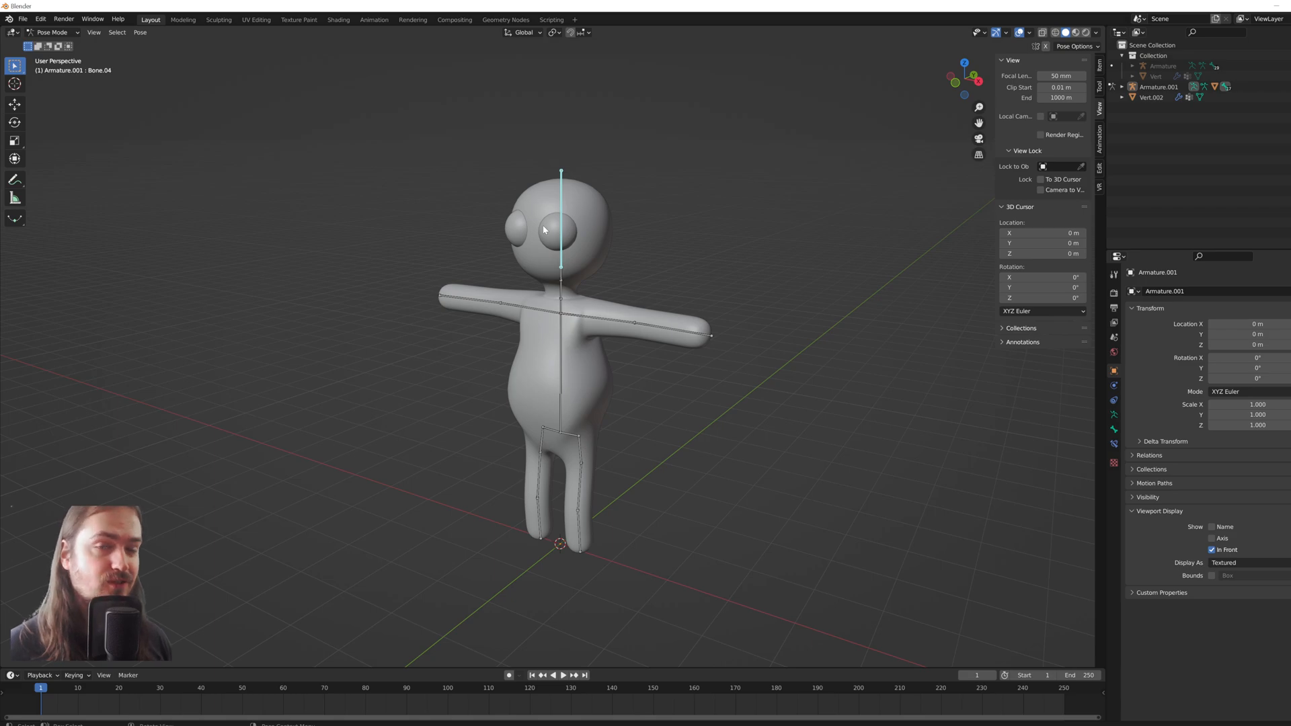
mouse_move(551, 172)
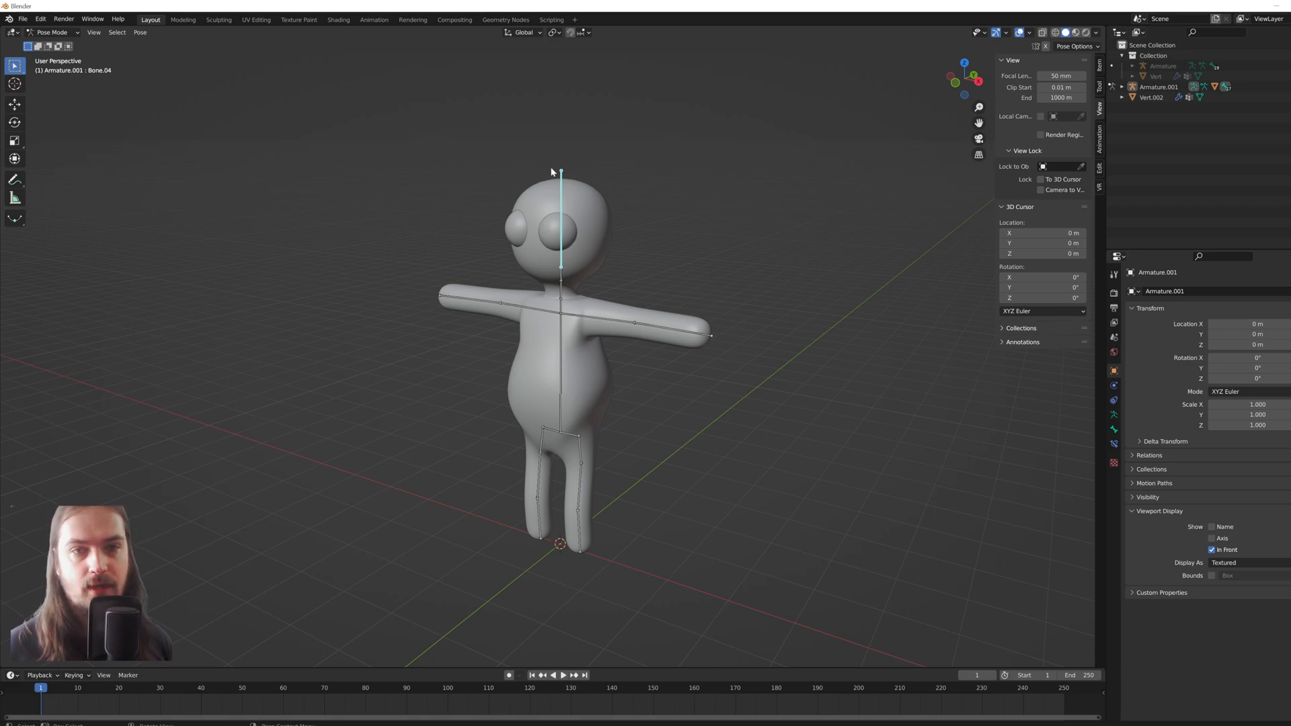